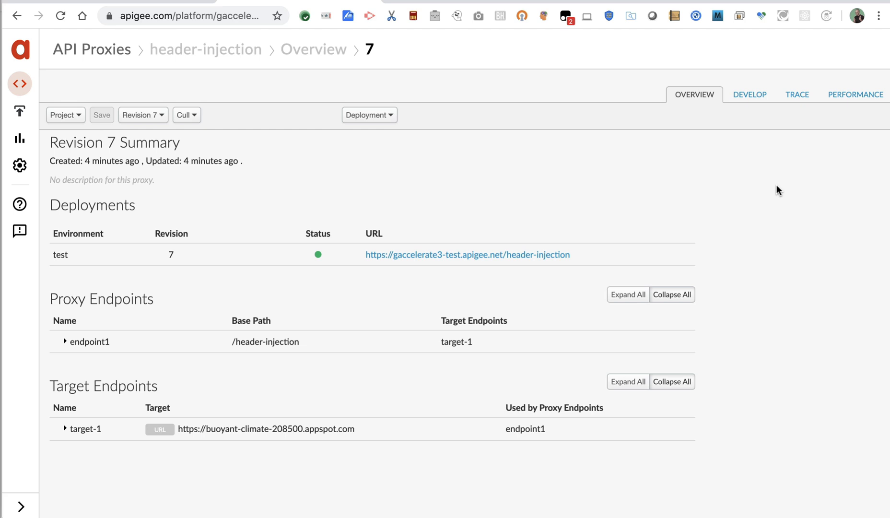
{"action": "mouse_move", "coordinate": [750, 94]}
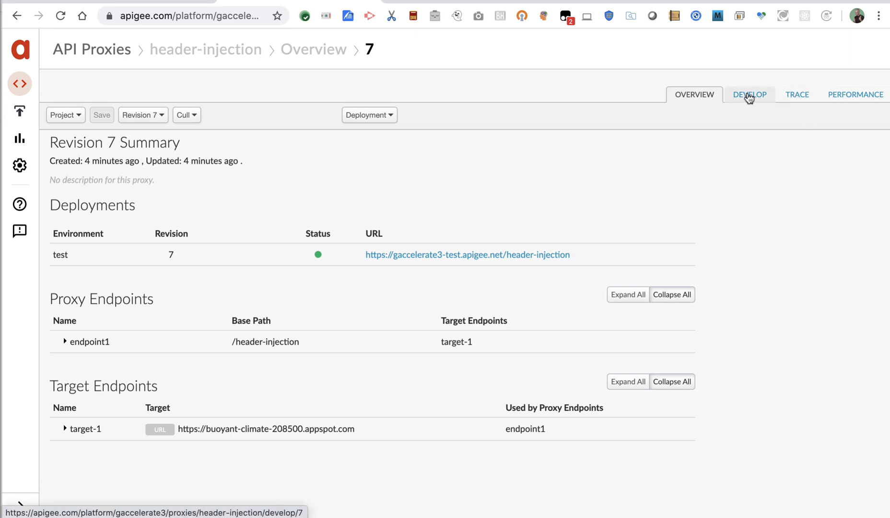
Review endpoint1's request flow: the jwt header check for RF-InvalidRequest, then the VerifyJWT-1 step.
{"action": "left_click", "coordinate": [749, 95]}
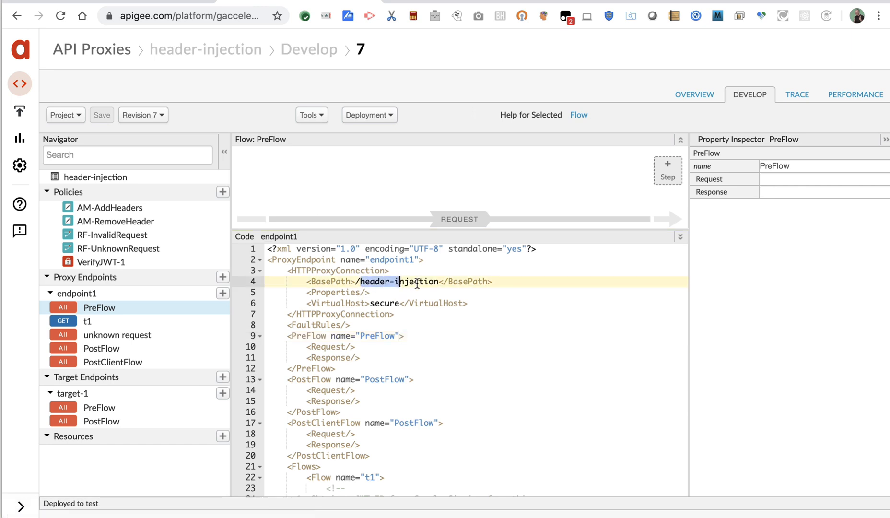
{"action": "scroll", "scroll_direction": "down", "scroll_amount": 3}
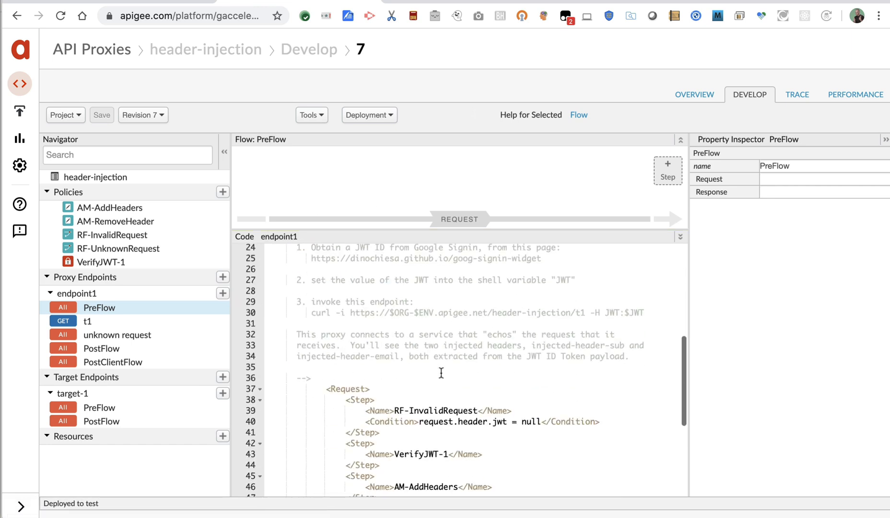
{"action": "scroll", "scroll_direction": "down", "scroll_amount": 3}
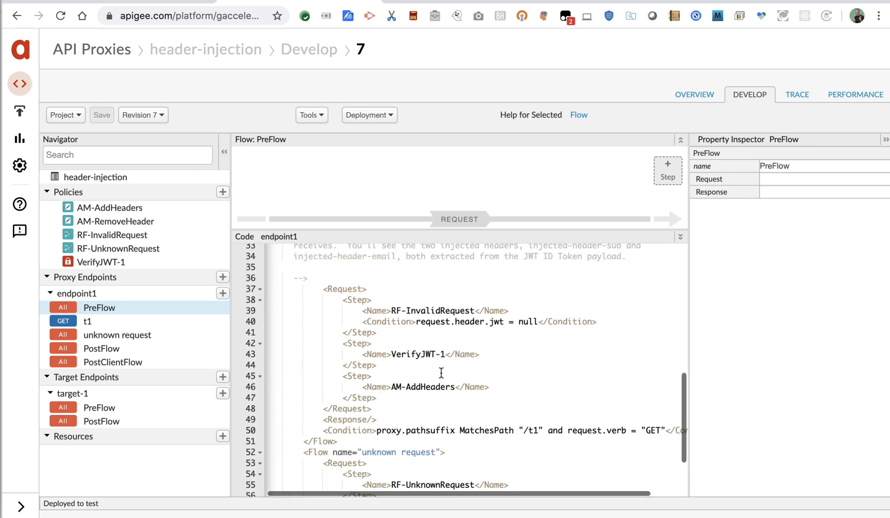
{"action": "scroll", "scroll_direction": "up", "scroll_amount": 3}
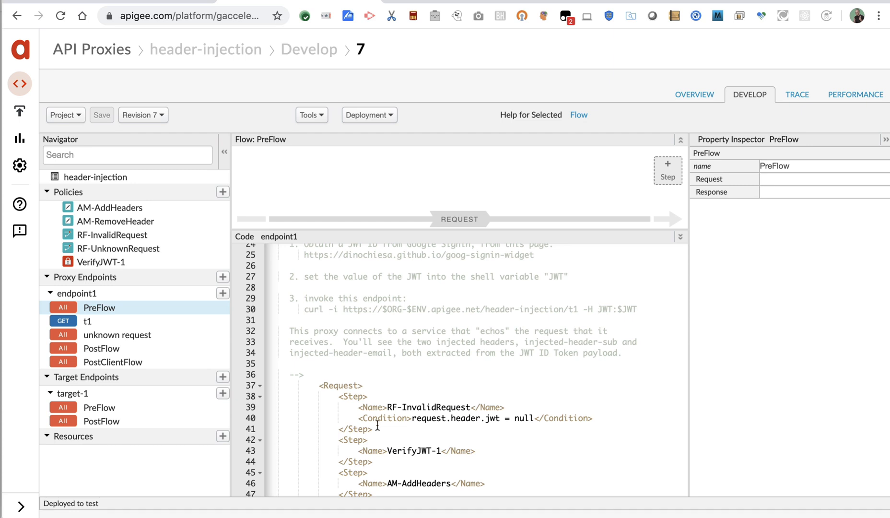
{"action": "double_click", "coordinate": [495, 418]}
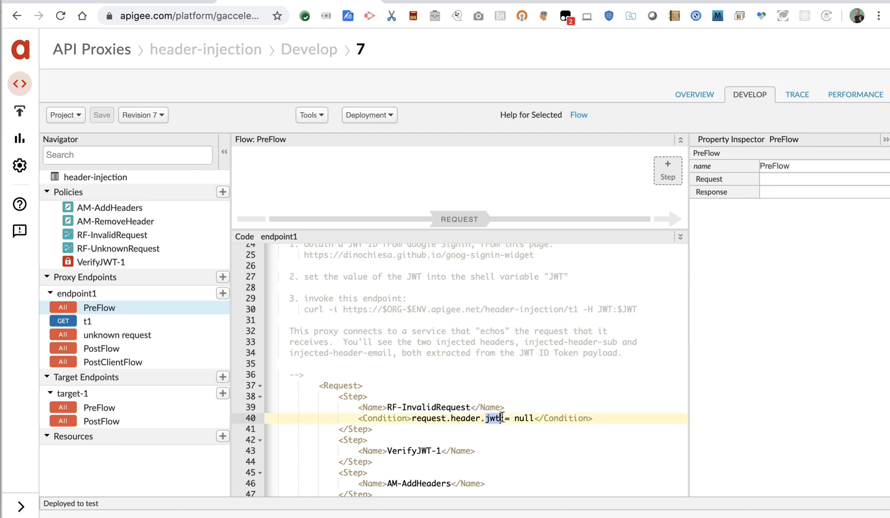
{"action": "scroll", "scroll_direction": "down", "scroll_amount": 3}
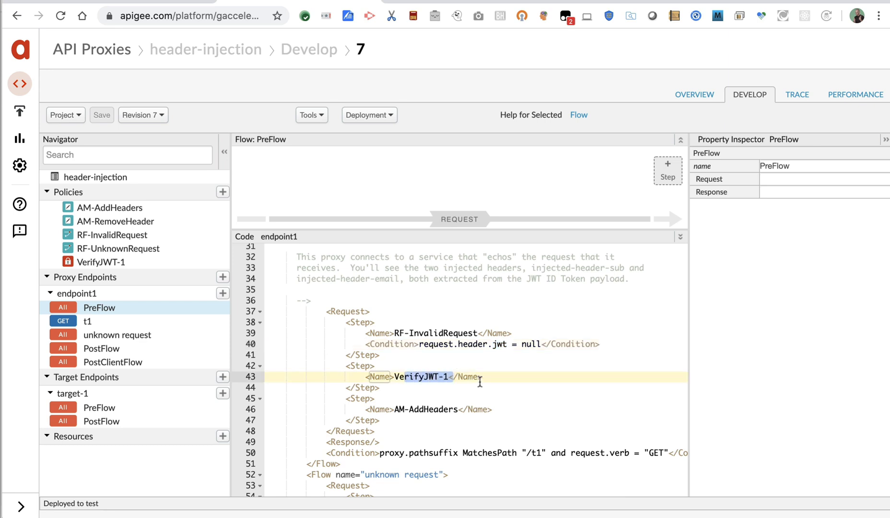
{"action": "left_click", "coordinate": [413, 387]}
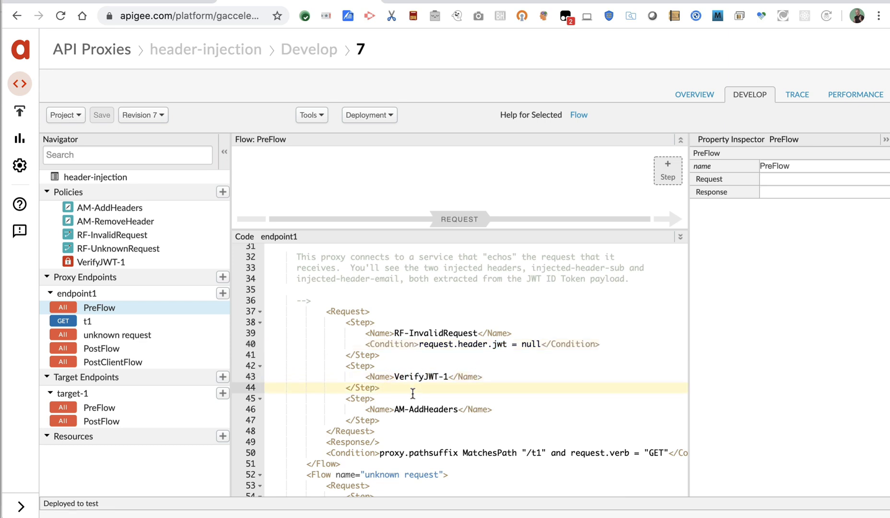
{"action": "mouse_move", "coordinate": [396, 395]}
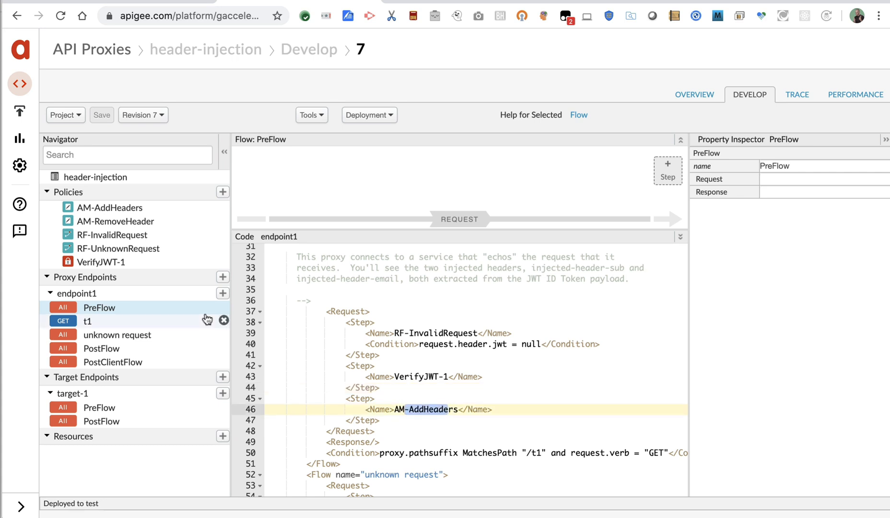
Inspect AM-AddHeaders' sub claim header assignment, then the target-1 endpoint configuration.
{"action": "left_click", "coordinate": [111, 208]}
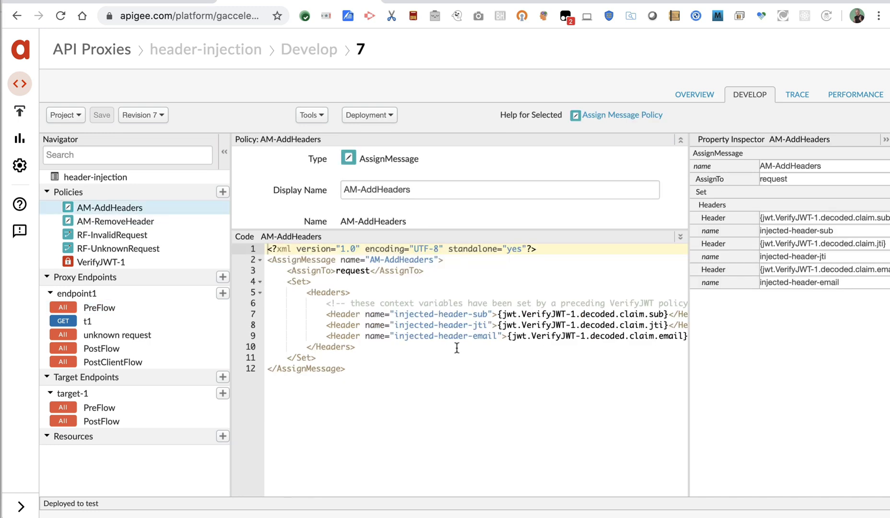
{"action": "double_click", "coordinate": [435, 315]}
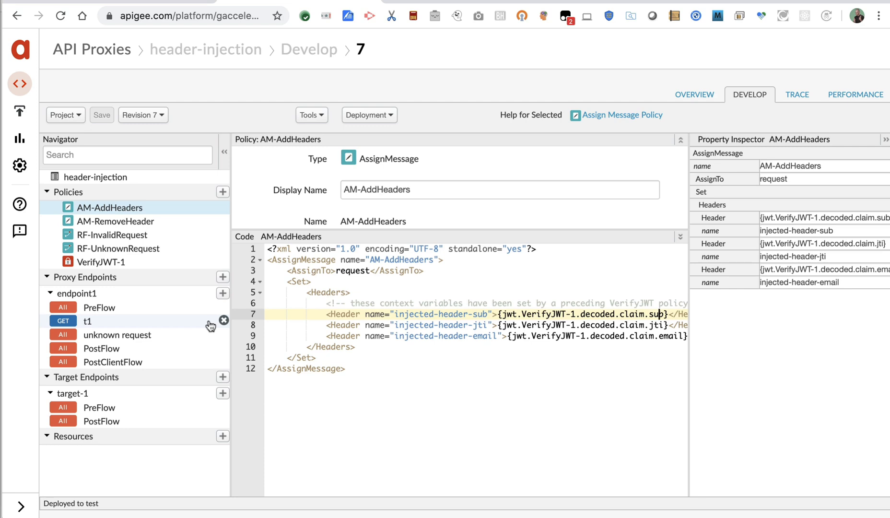
{"action": "mouse_move", "coordinate": [139, 393]}
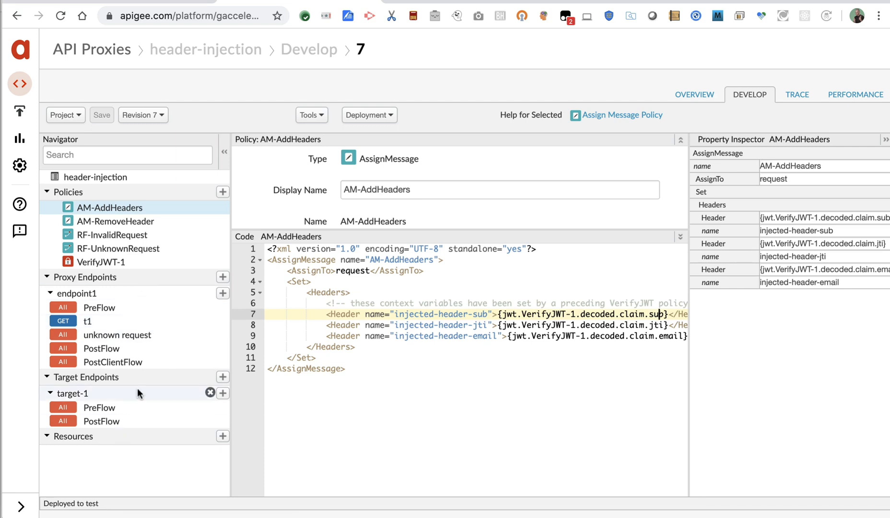
{"action": "left_click", "coordinate": [72, 393]}
{"action": "type", "text": "clea"}
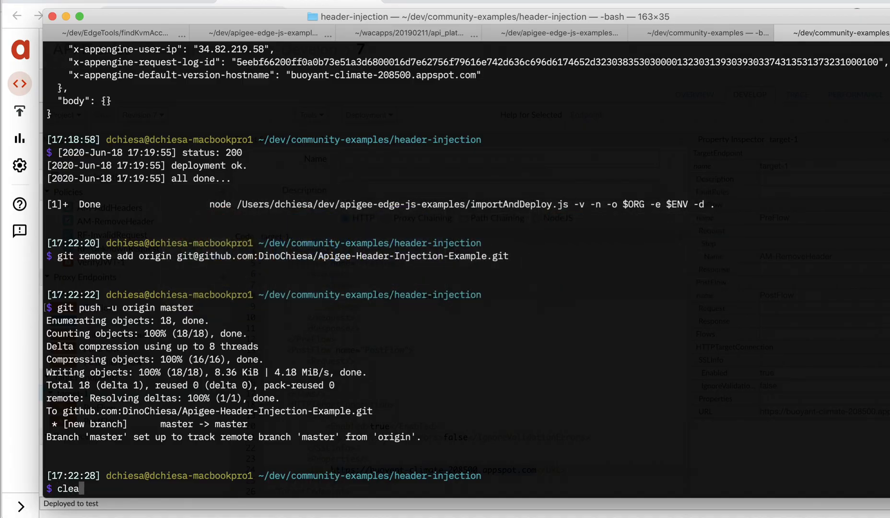
{"action": "key", "text": "Return"}
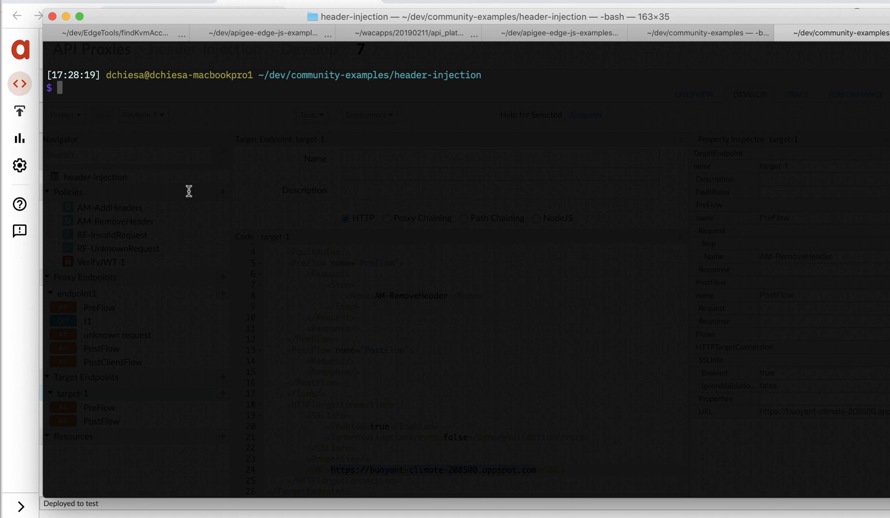
{"action": "mouse_move", "coordinate": [427, 21]}
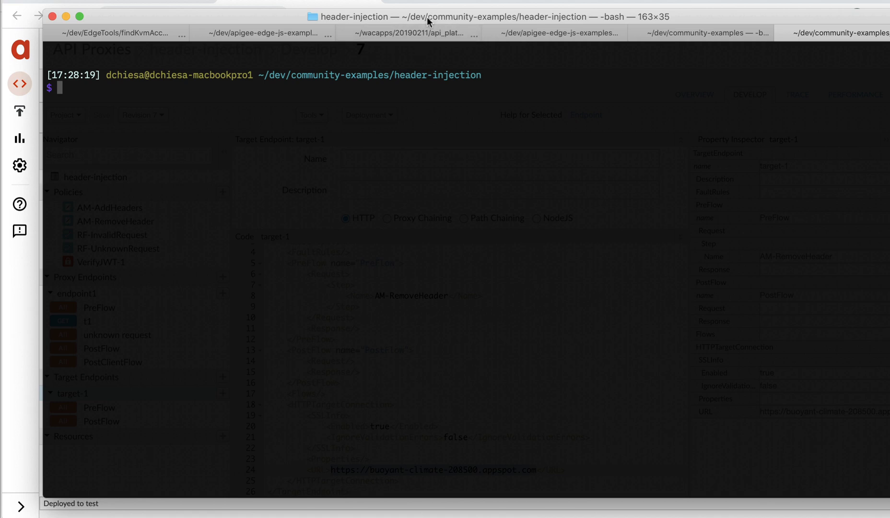
{"action": "type", "text": "curl -i https://buoyant-climate-208500.appspot.com"}
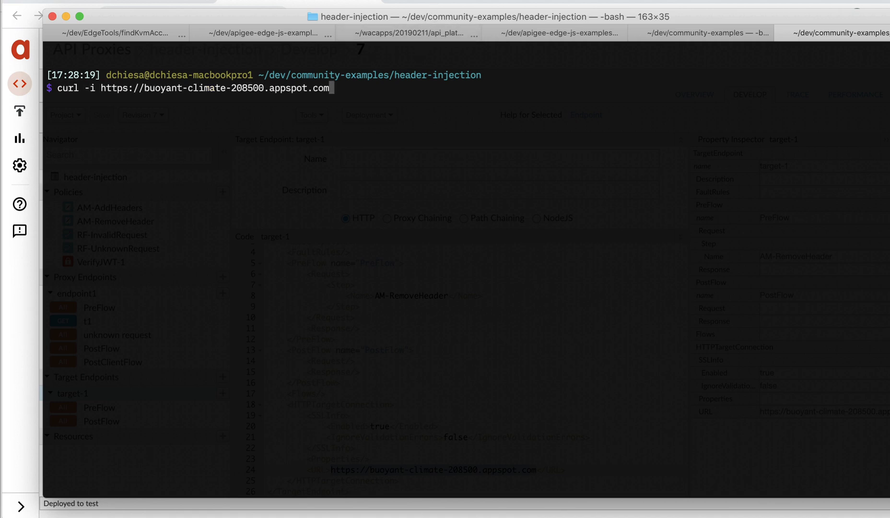
{"action": "key", "text": "Return"}
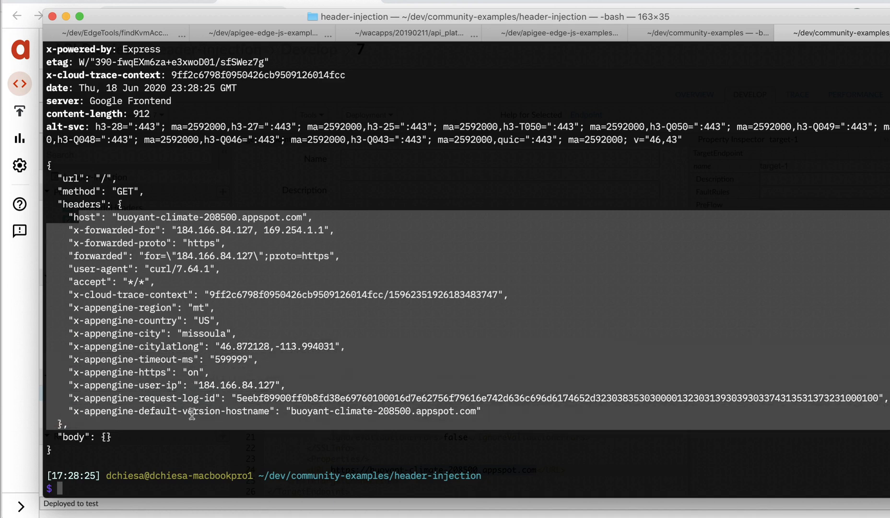
{"action": "mouse_move", "coordinate": [120, 254]}
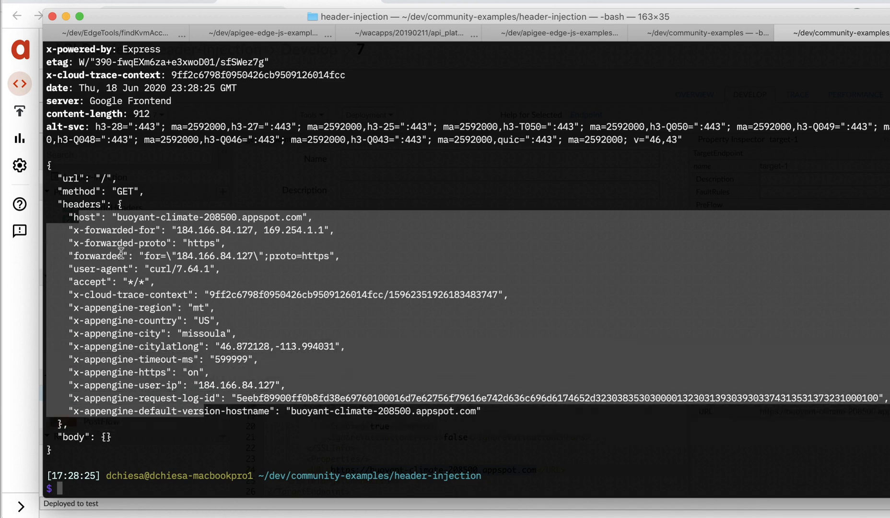
{"action": "mouse_move", "coordinate": [134, 205]}
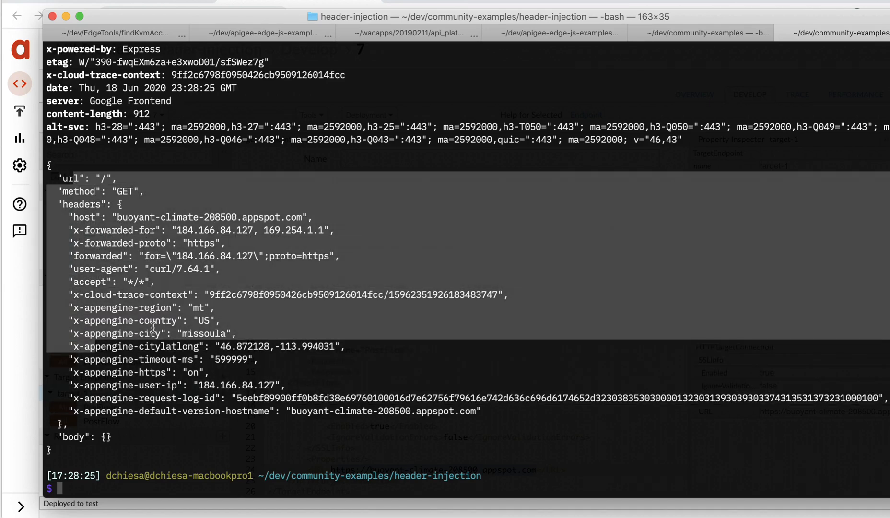
{"action": "mouse_move", "coordinate": [20, 317]}
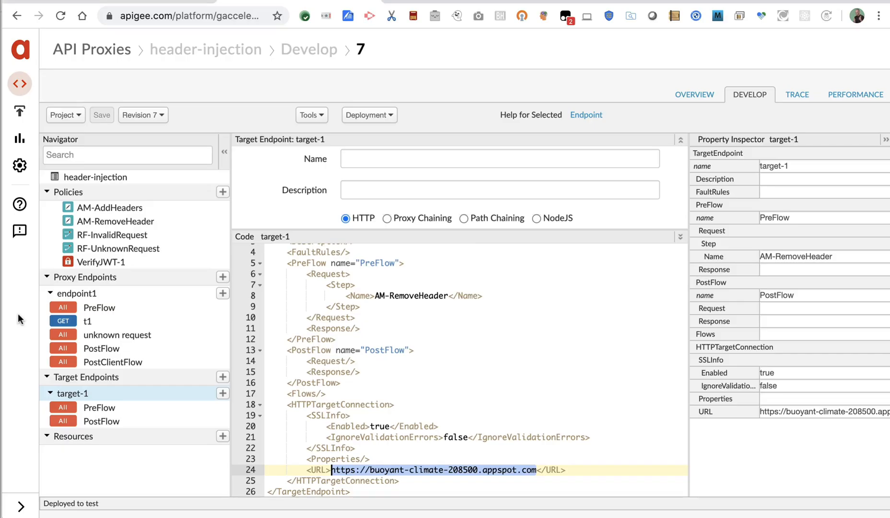
{"action": "mouse_move", "coordinate": [689, 33]}
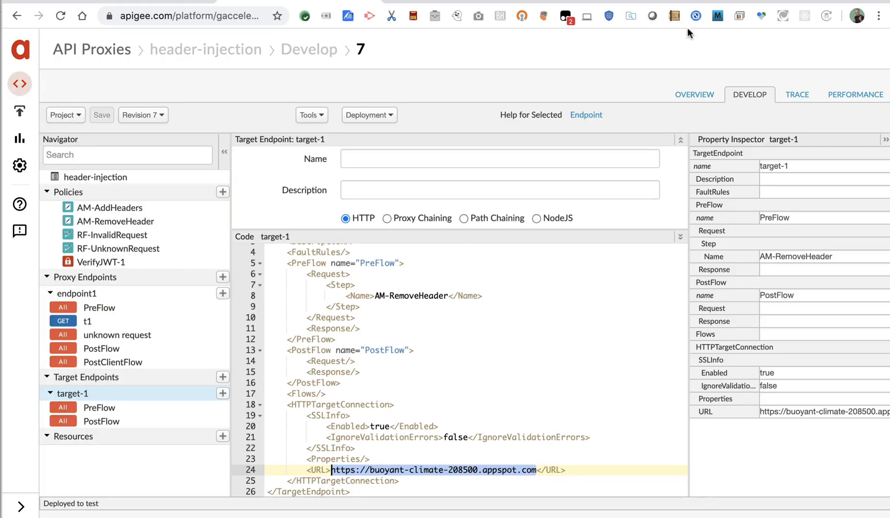
Bring up the trace view for revision 7 of the header-injection proxy.
{"action": "left_click", "coordinate": [798, 95]}
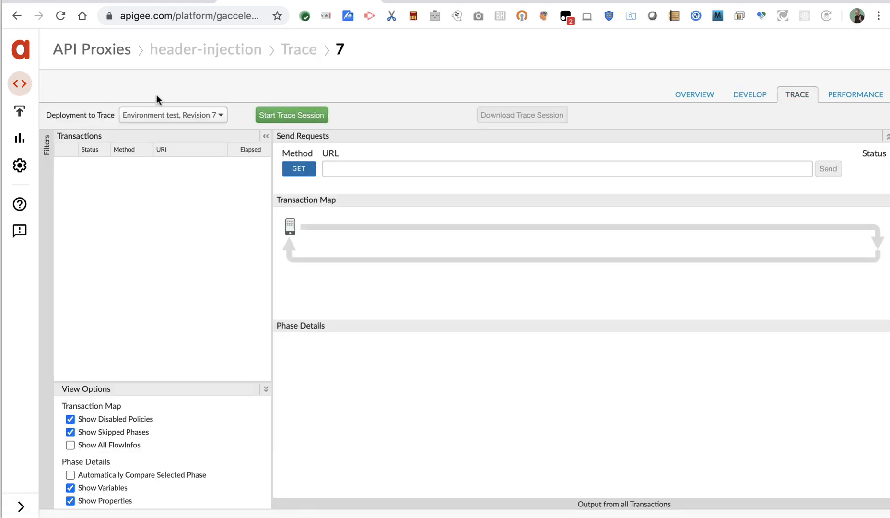
{"action": "left_click", "coordinate": [291, 115]}
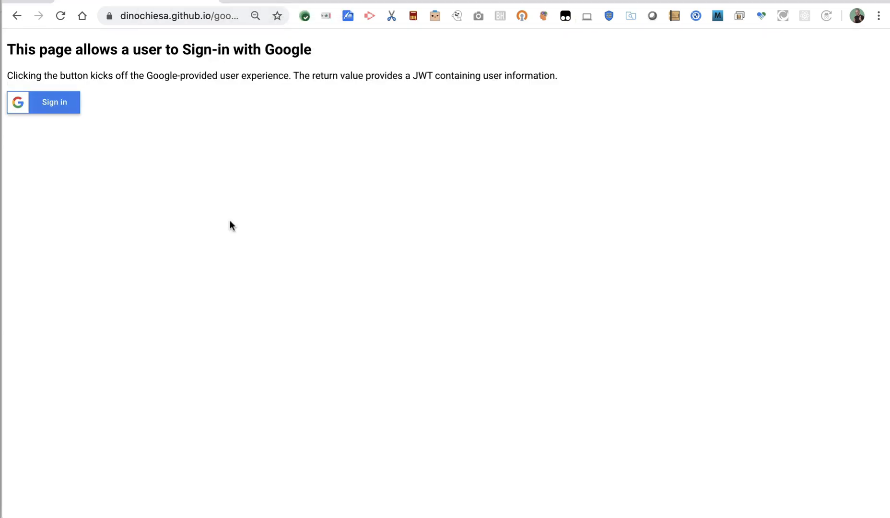
{"action": "mouse_move", "coordinate": [176, 173]}
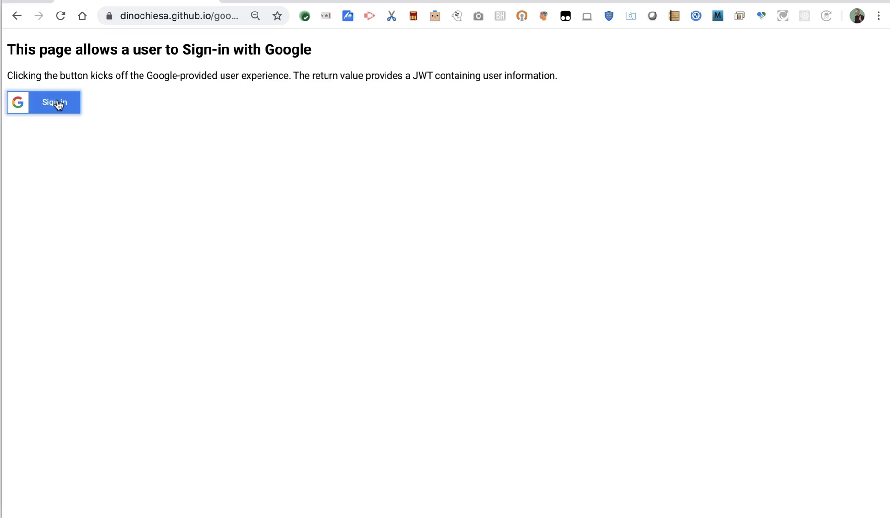
Sign in with the Google account so the page shows the ID token and decoded claims.
{"action": "left_click", "coordinate": [55, 102]}
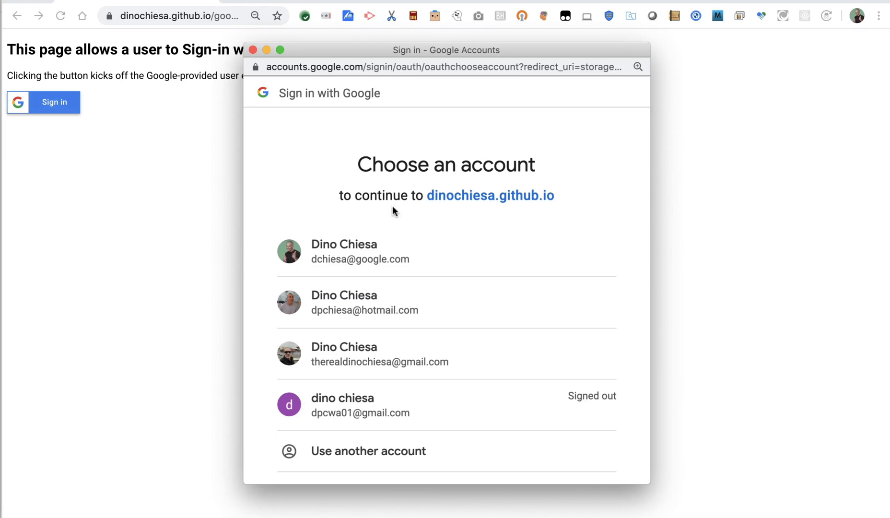
{"action": "mouse_move", "coordinate": [356, 404]}
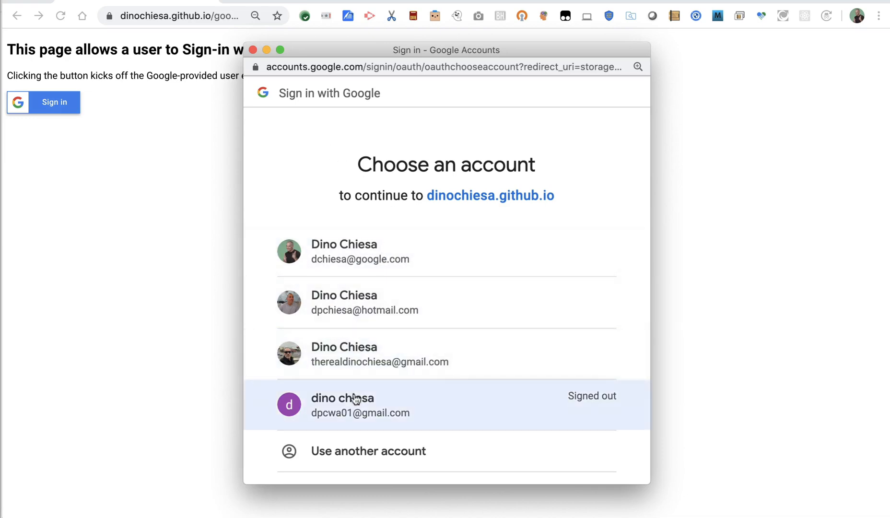
{"action": "mouse_move", "coordinate": [405, 358]}
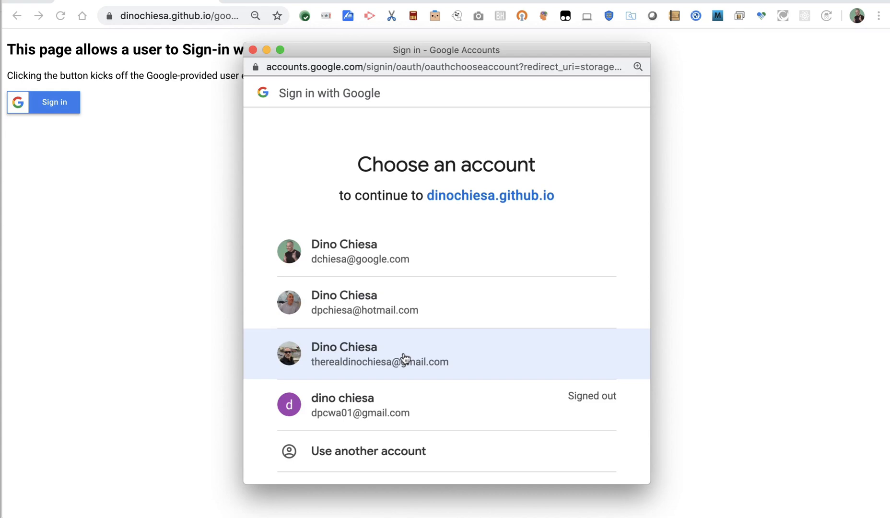
{"action": "mouse_move", "coordinate": [404, 310]}
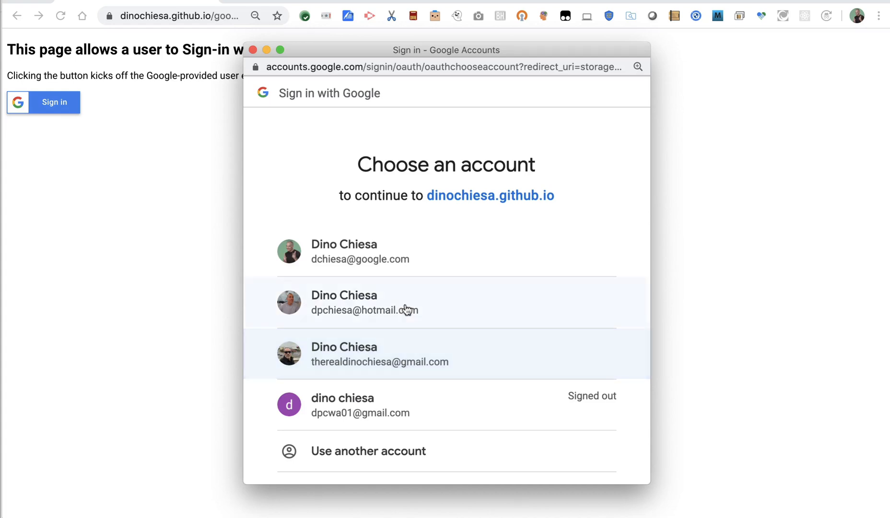
{"action": "mouse_move", "coordinate": [398, 354]}
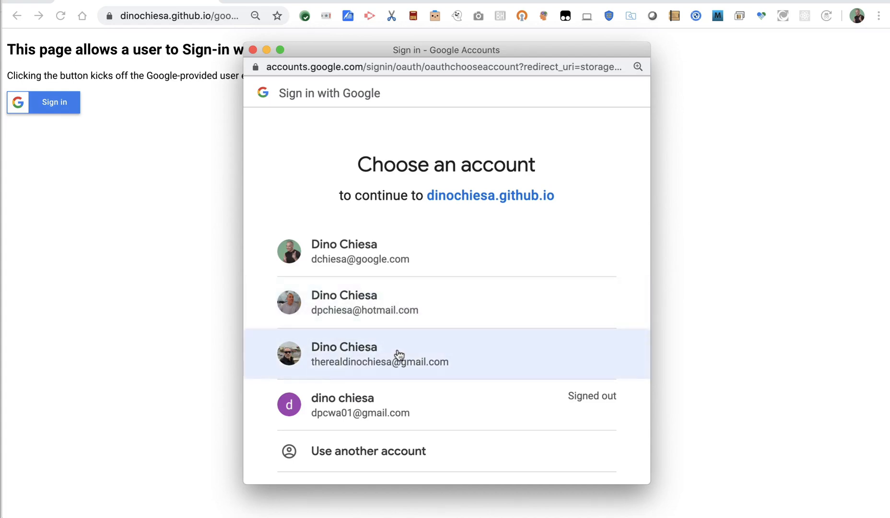
{"action": "left_click", "coordinate": [398, 354]}
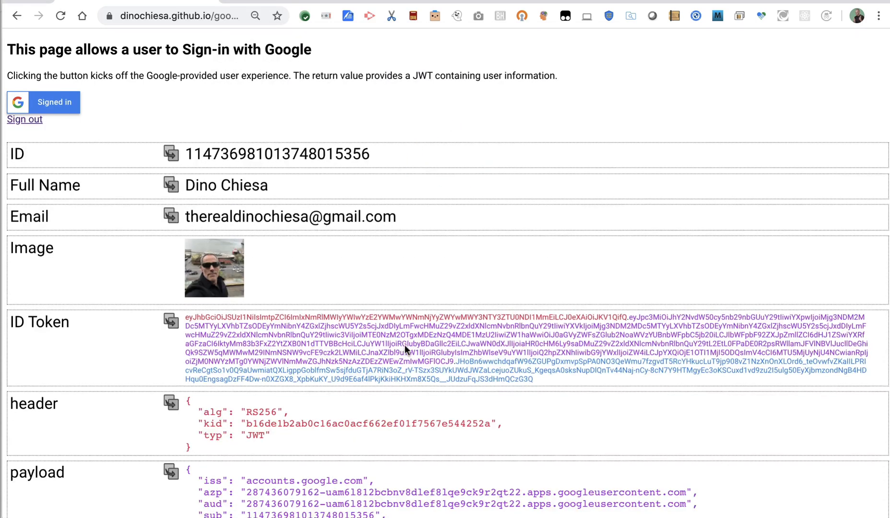
{"action": "mouse_move", "coordinate": [227, 301]}
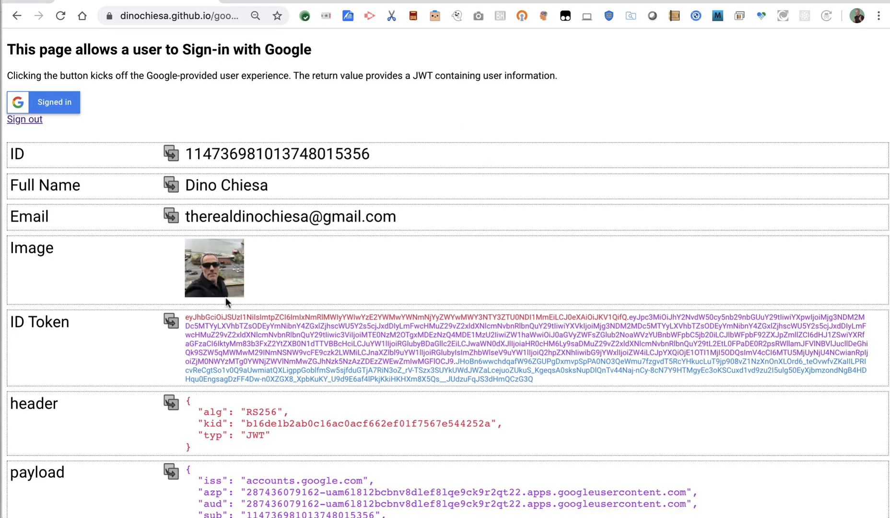
{"action": "mouse_move", "coordinate": [187, 315]}
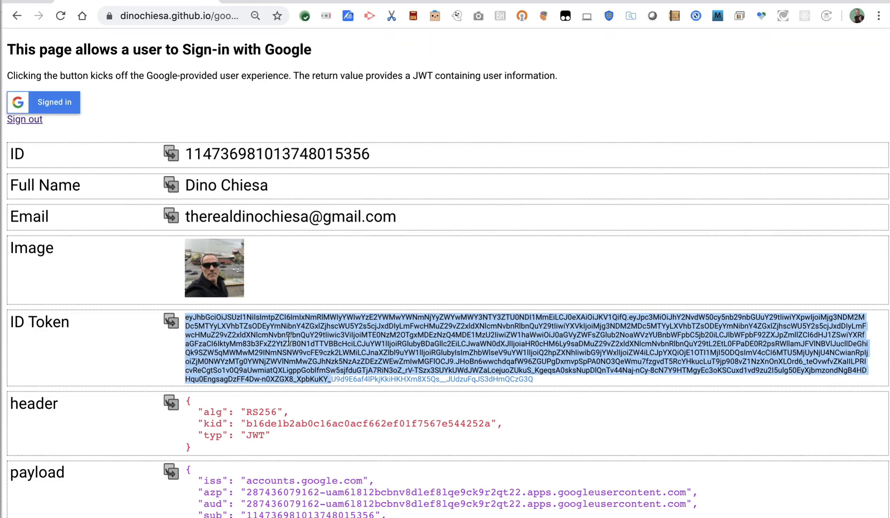
Review the decoded payload claims and the token's issued and expiry times.
{"action": "scroll", "scroll_direction": "down", "scroll_amount": 3}
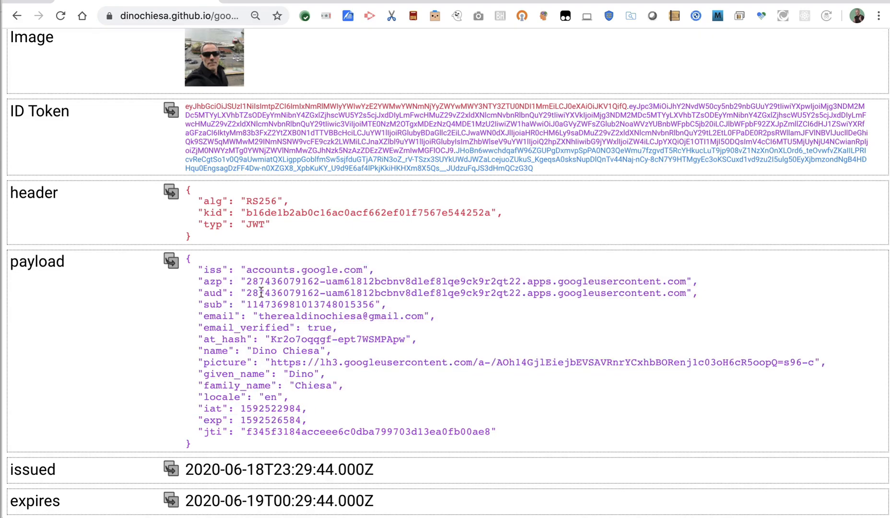
{"action": "mouse_move", "coordinate": [239, 395]}
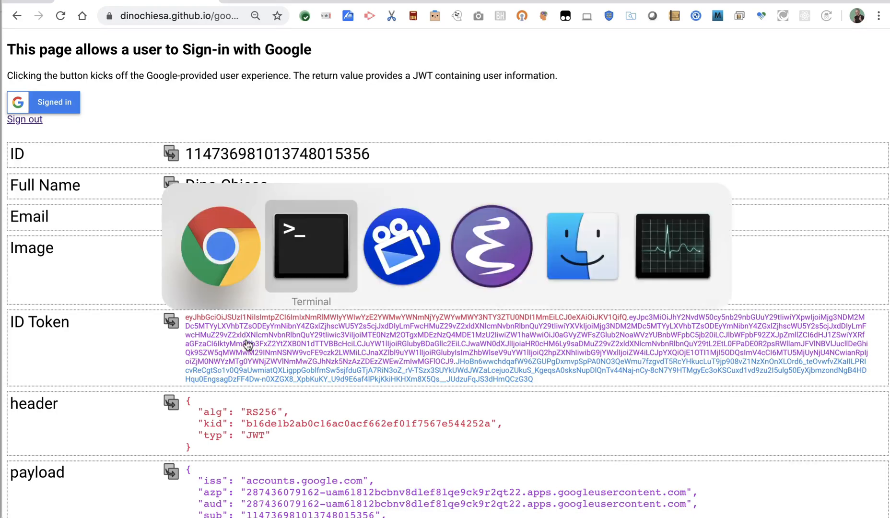
Store the copied ID token in a JWT shell variable in Terminal.
{"action": "left_click", "coordinate": [311, 245]}
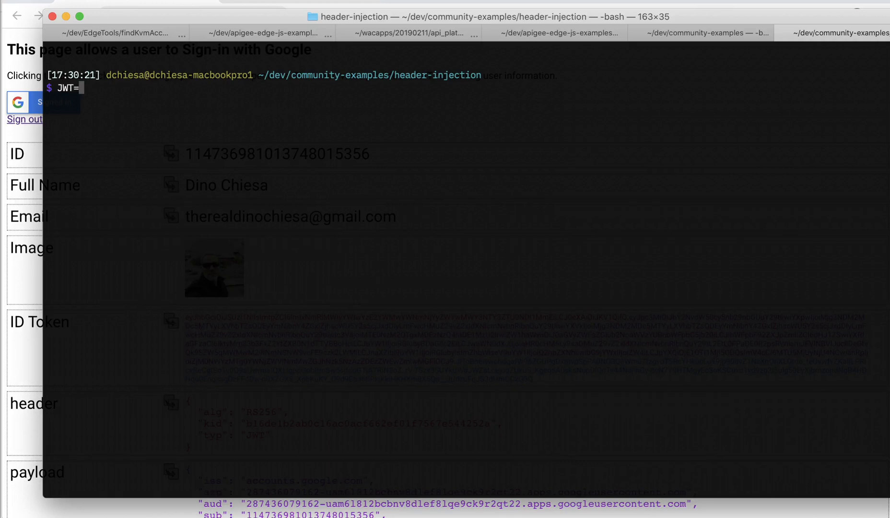
{"action": "key", "text": "Return"}
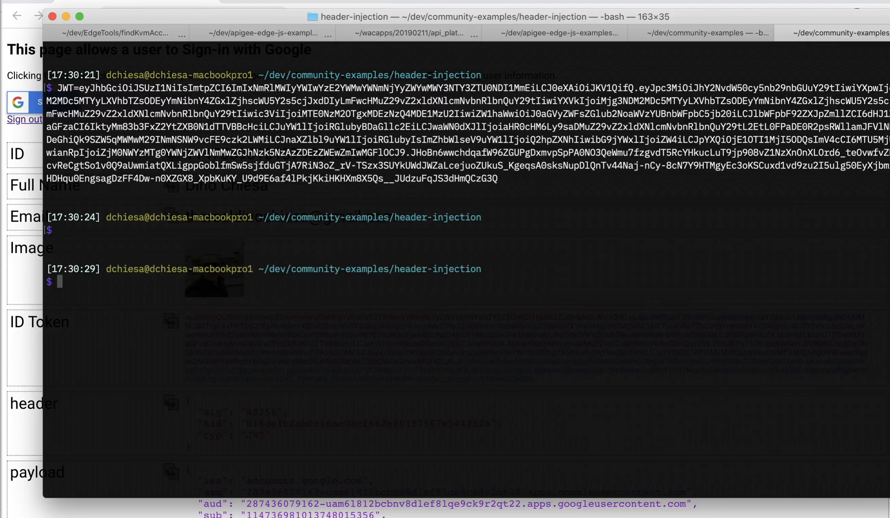
{"action": "type", "text": "curl -i"}
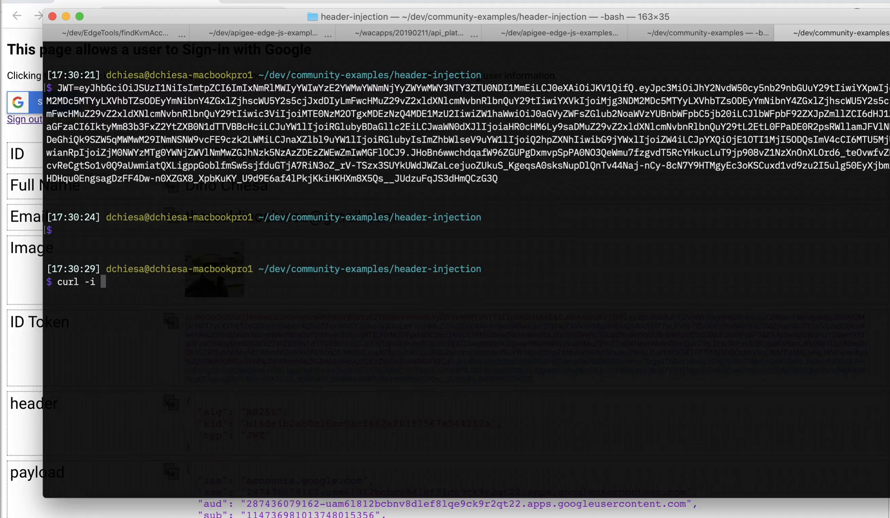
{"action": "type", "text": "-H J"}
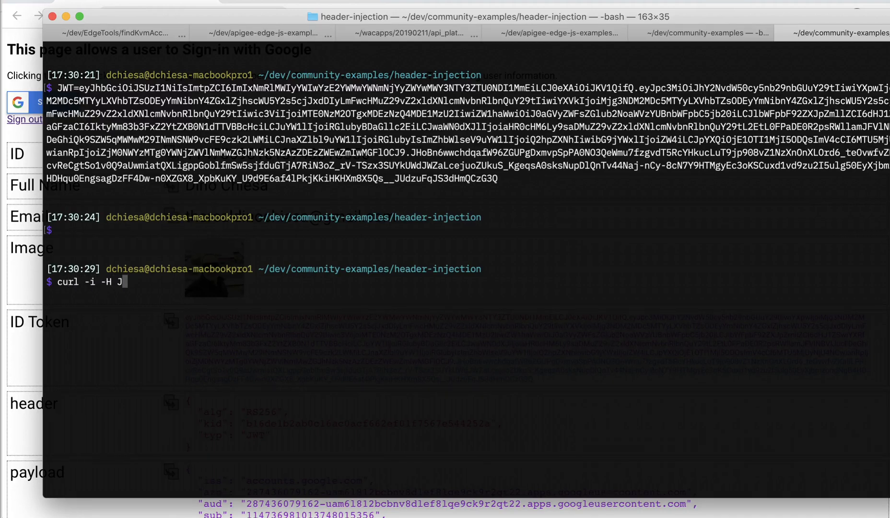
{"action": "type", "text": "WT:$"}
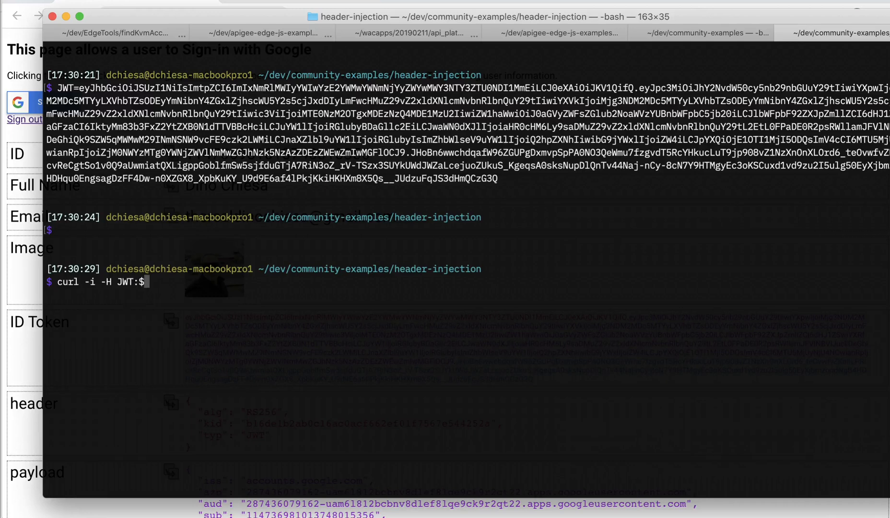
{"action": "type", "text": "$JWT"}
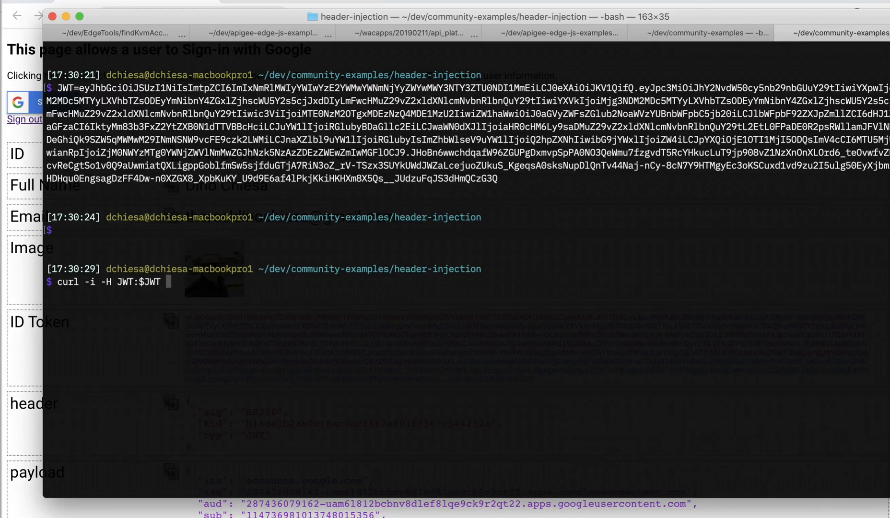
{"action": "type", "text": "https:"}
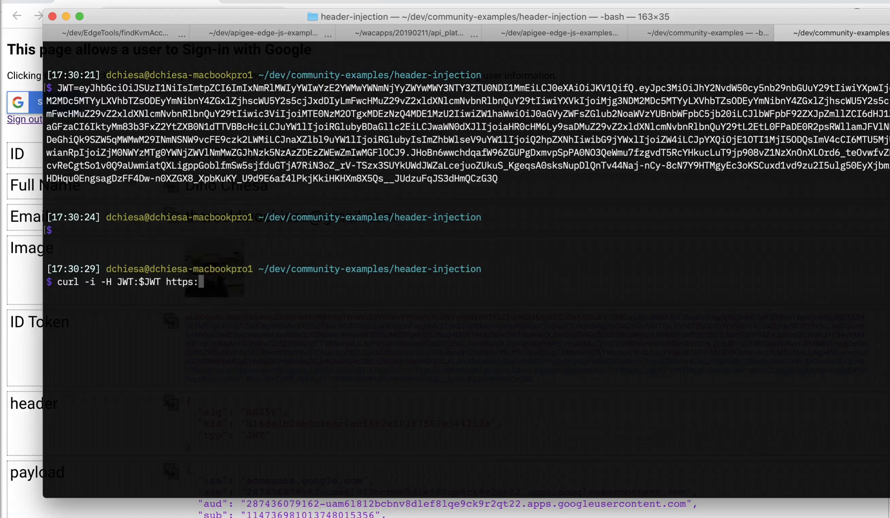
{"action": "type", "text": "//"}
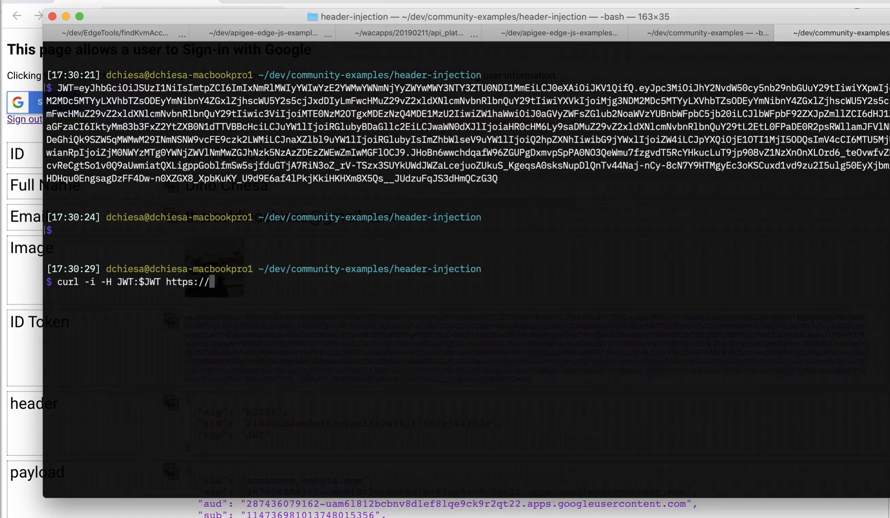
{"action": "type", "text": "$ORG-"}
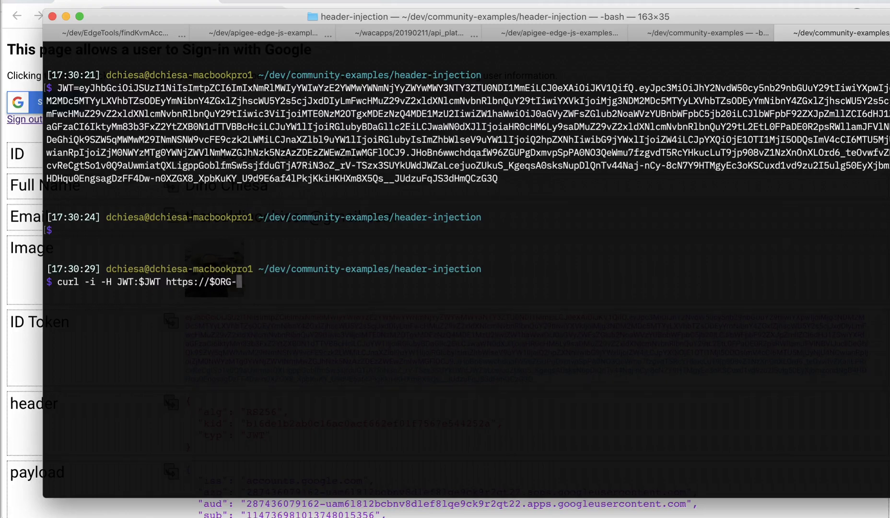
{"action": "type", "text": "$ENV.apigee"}
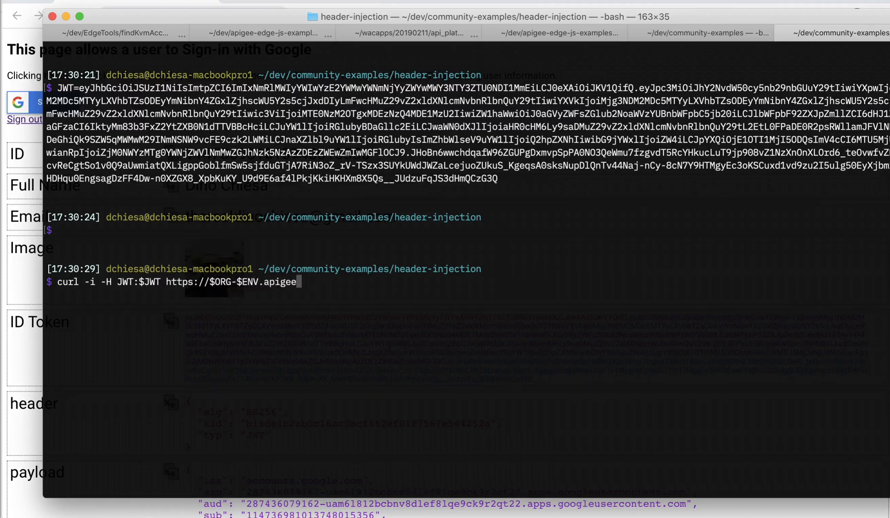
{"action": "type", "text": ".net/"}
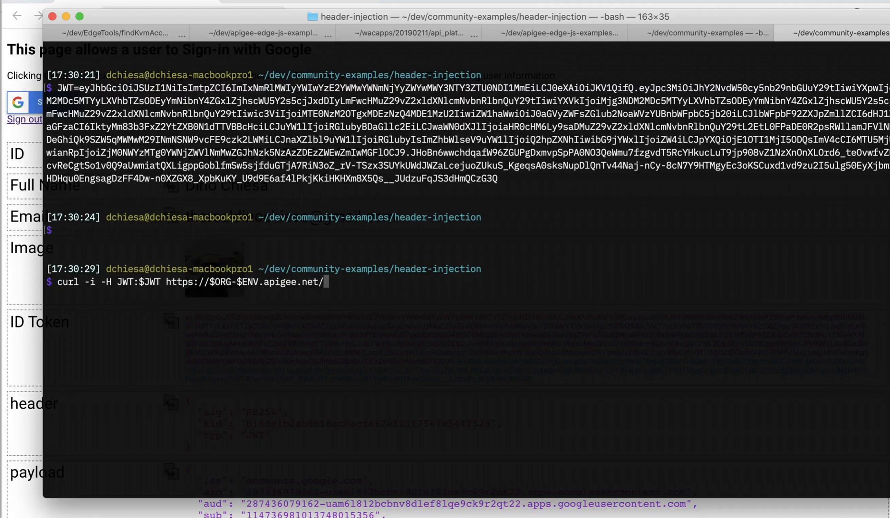
{"action": "type", "text": "header-i"}
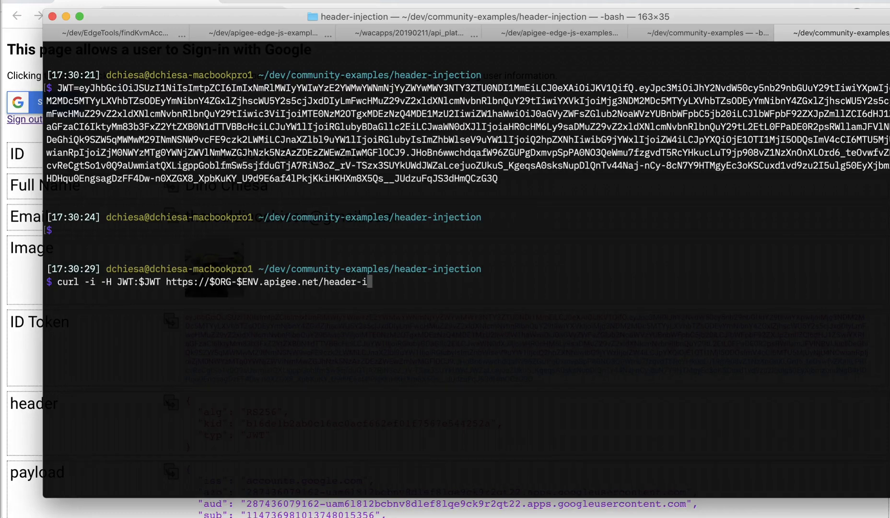
{"action": "type", "text": "n"}
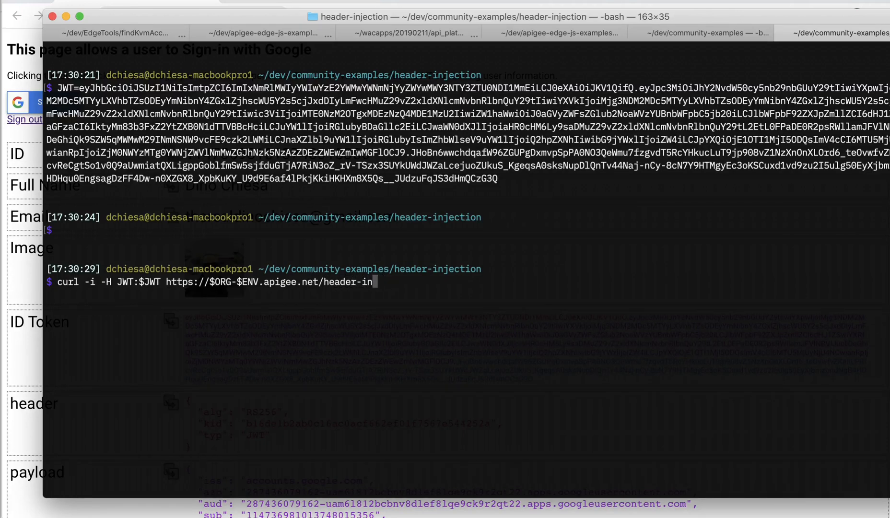
{"action": "type", "text": "jection/"}
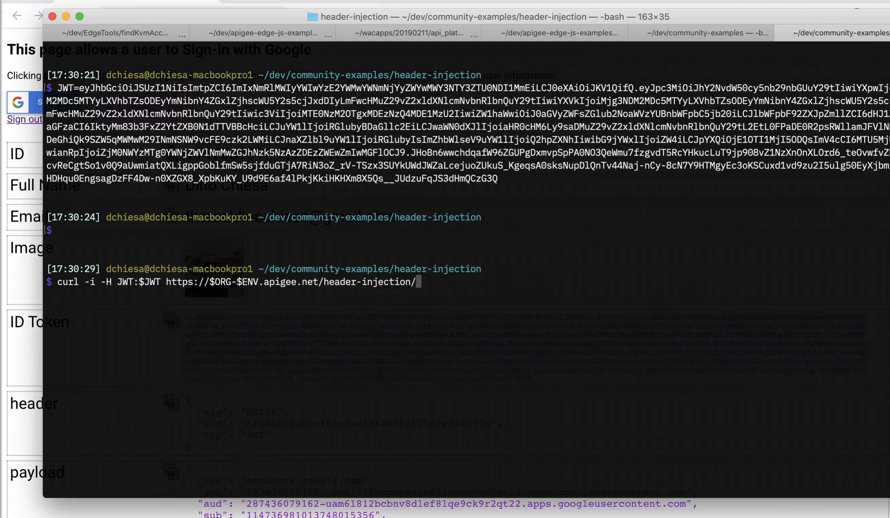
{"action": "type", "text": "t1"}
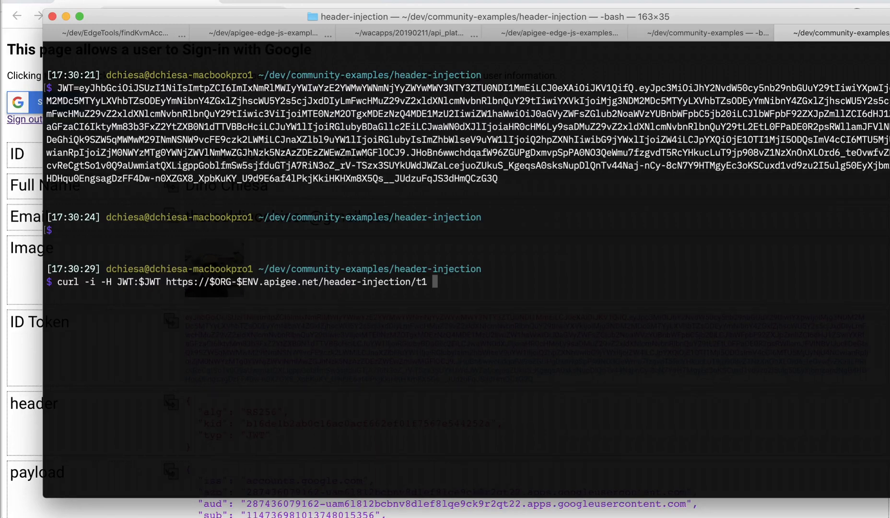
{"action": "key", "text": "Return"}
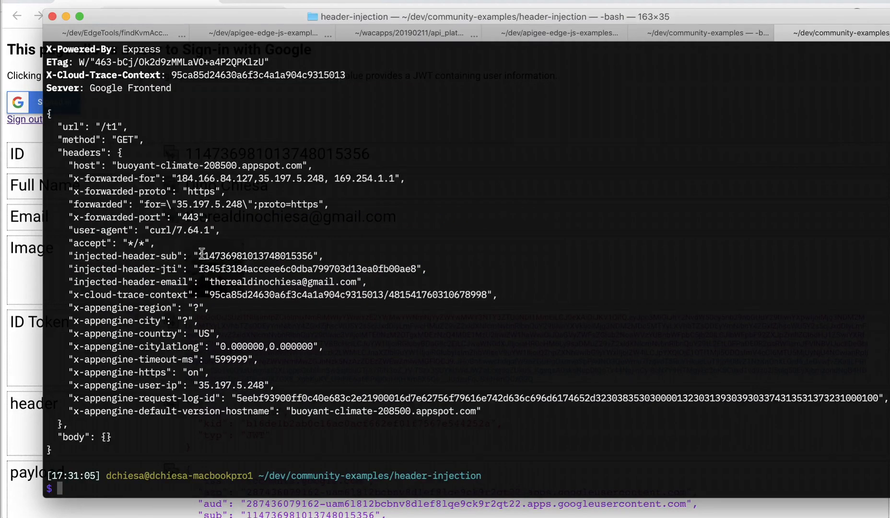
{"action": "mouse_move", "coordinate": [245, 179]}
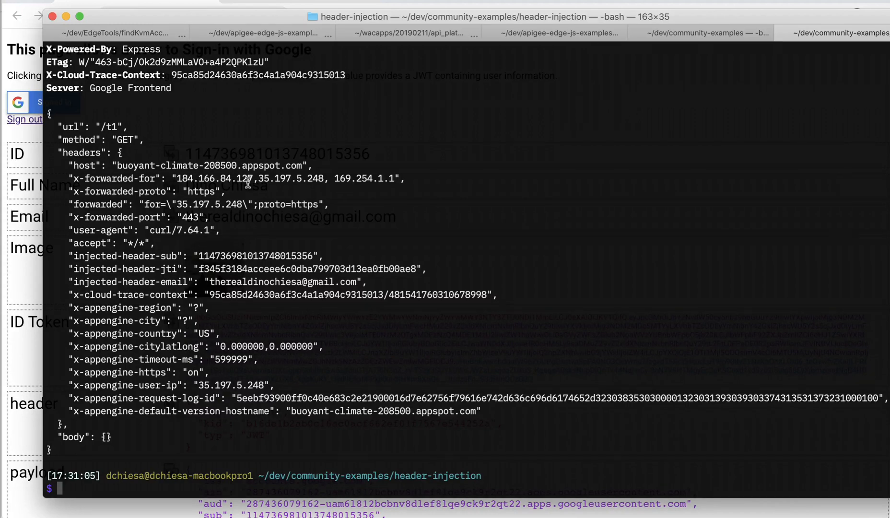
{"action": "mouse_move", "coordinate": [69, 255]}
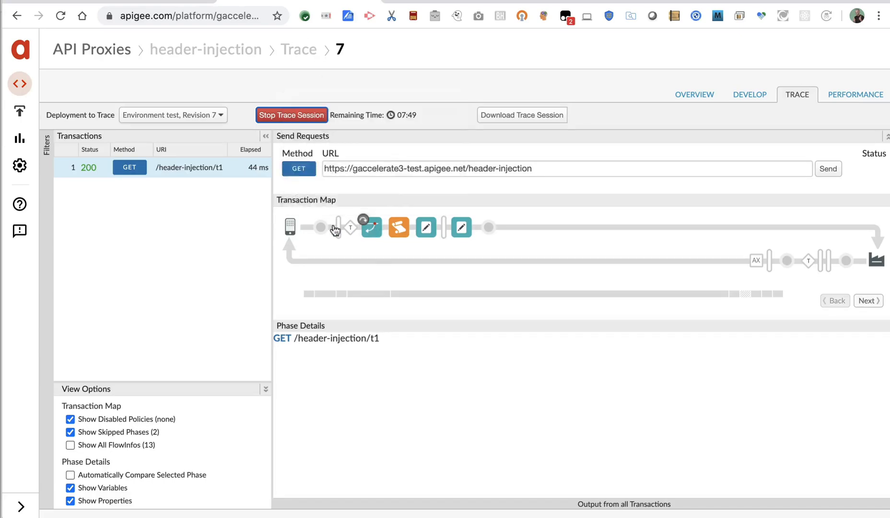
View the received request, then VerifyJWT-1's decoded claims down to the email value, then AM-AddHeaders.
{"action": "left_click", "coordinate": [320, 227]}
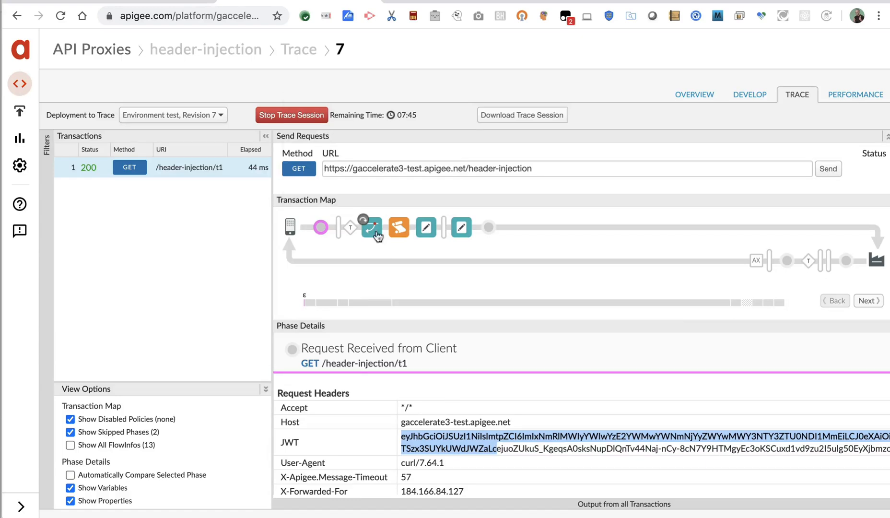
{"action": "left_click", "coordinate": [398, 227]}
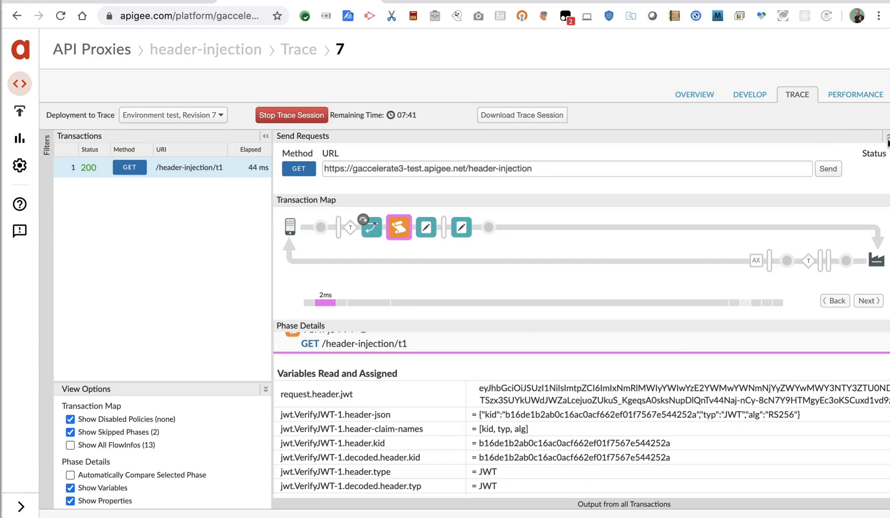
{"action": "scroll", "scroll_direction": "down", "scroll_amount": 3}
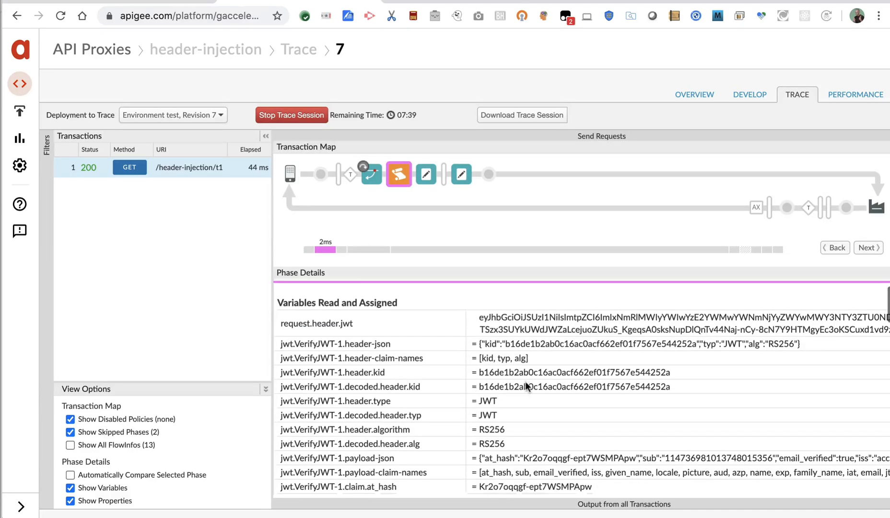
{"action": "scroll", "scroll_direction": "down", "scroll_amount": 3}
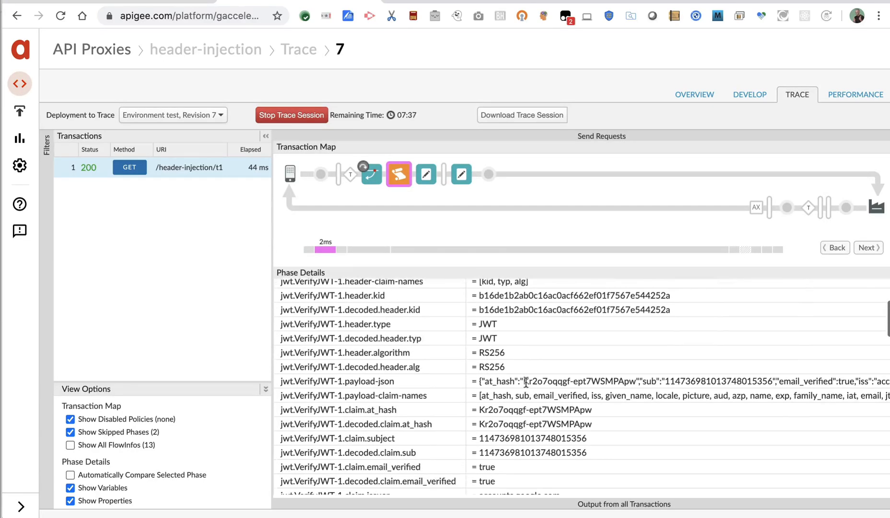
{"action": "scroll", "scroll_direction": "down", "scroll_amount": 3}
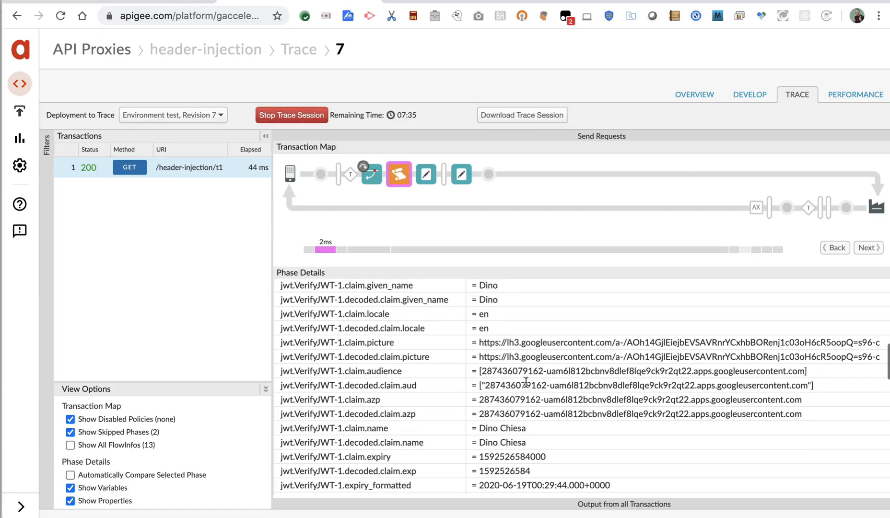
{"action": "mouse_move", "coordinate": [462, 451]}
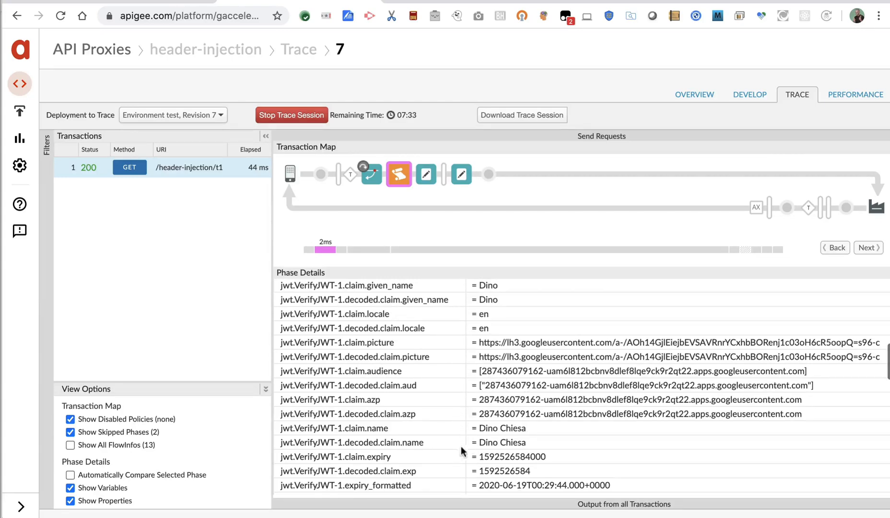
{"action": "scroll", "scroll_direction": "down", "scroll_amount": 3}
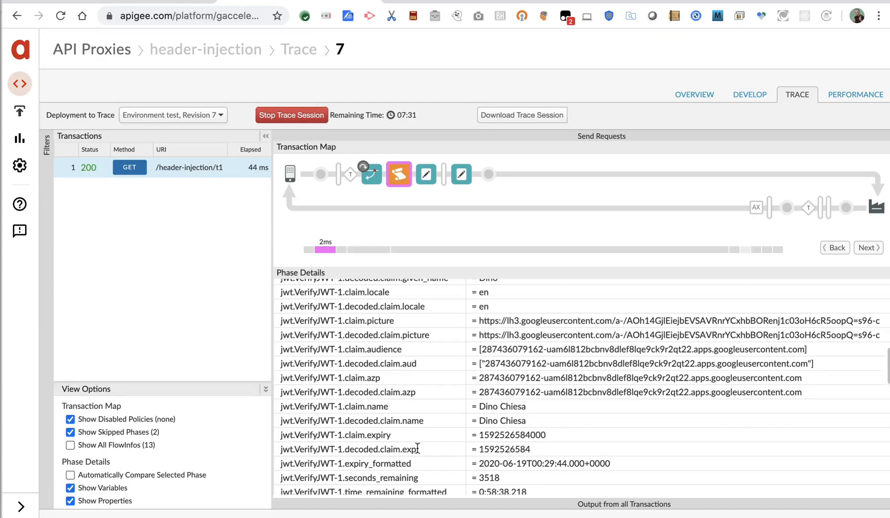
{"action": "scroll", "scroll_direction": "down", "scroll_amount": 3}
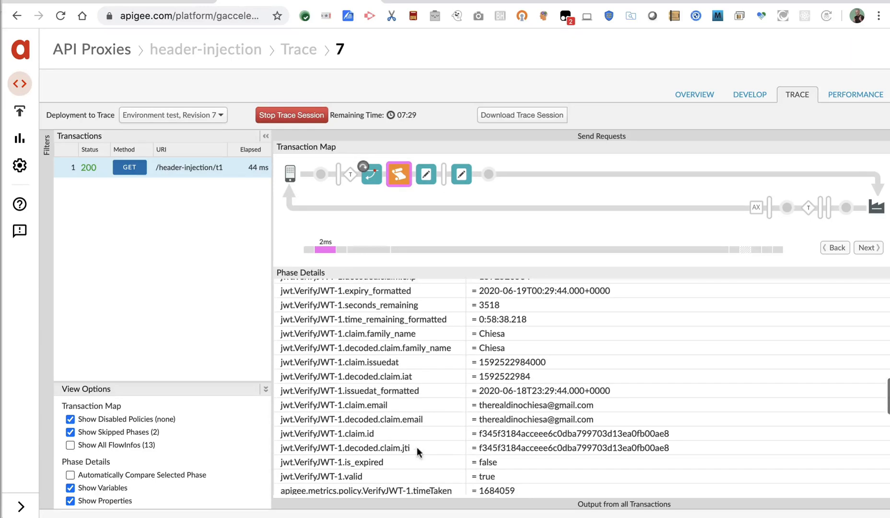
{"action": "mouse_move", "coordinate": [600, 422]}
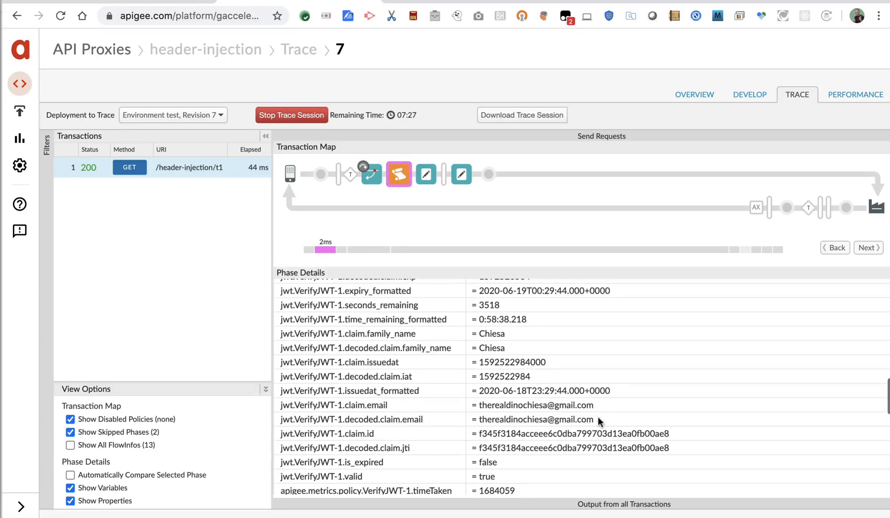
{"action": "double_click", "coordinate": [535, 420]}
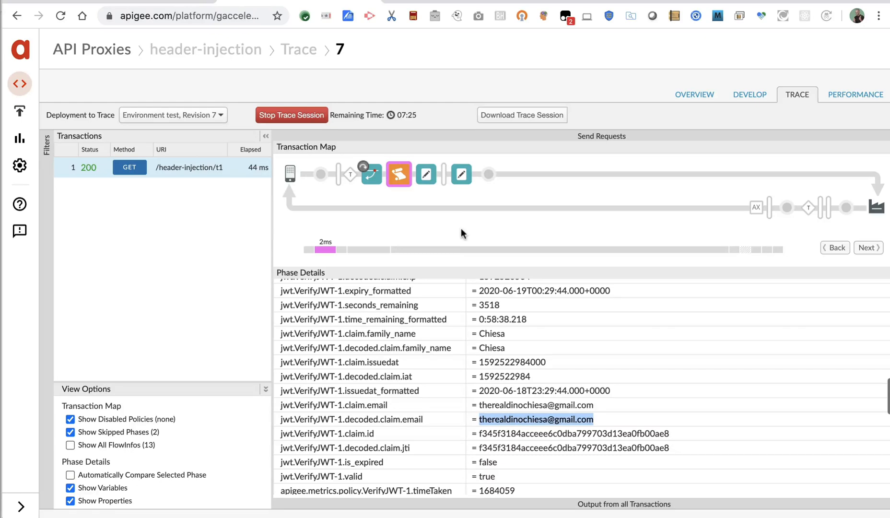
{"action": "left_click", "coordinate": [425, 174]}
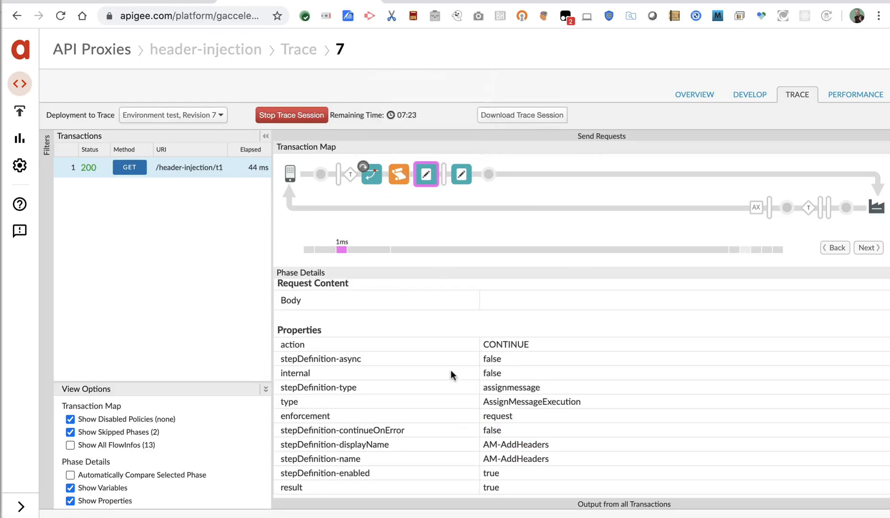
{"action": "mouse_move", "coordinate": [426, 175]}
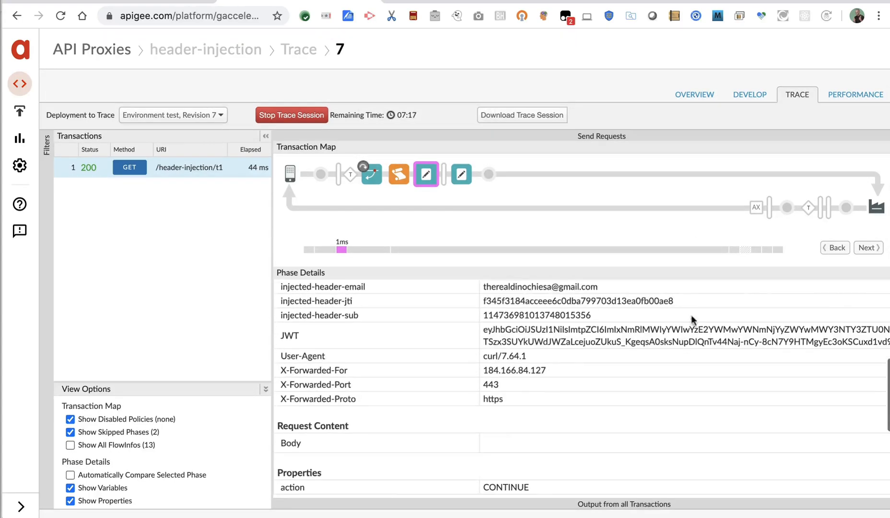
Confirm the request forwarded to the buoyant-climate backend carries the injected email, jti and sub headers.
{"action": "scroll", "scroll_direction": "down", "scroll_amount": 3}
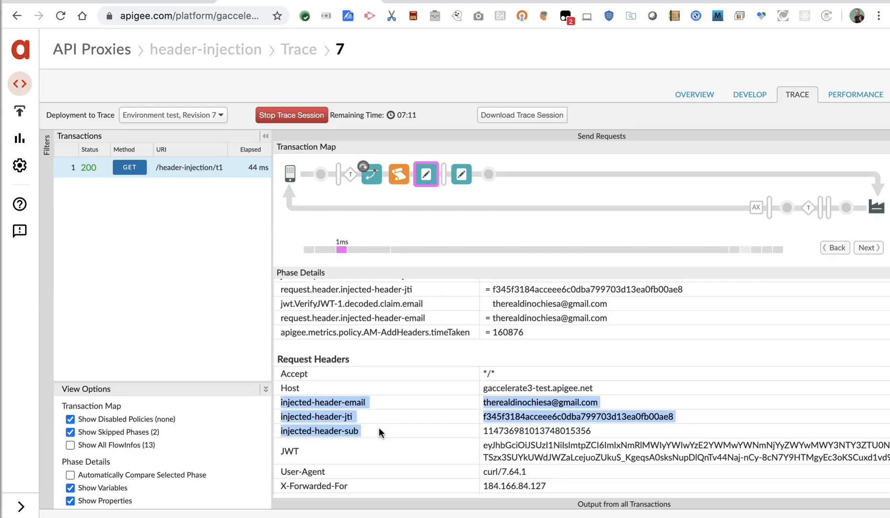
{"action": "mouse_move", "coordinate": [613, 188]}
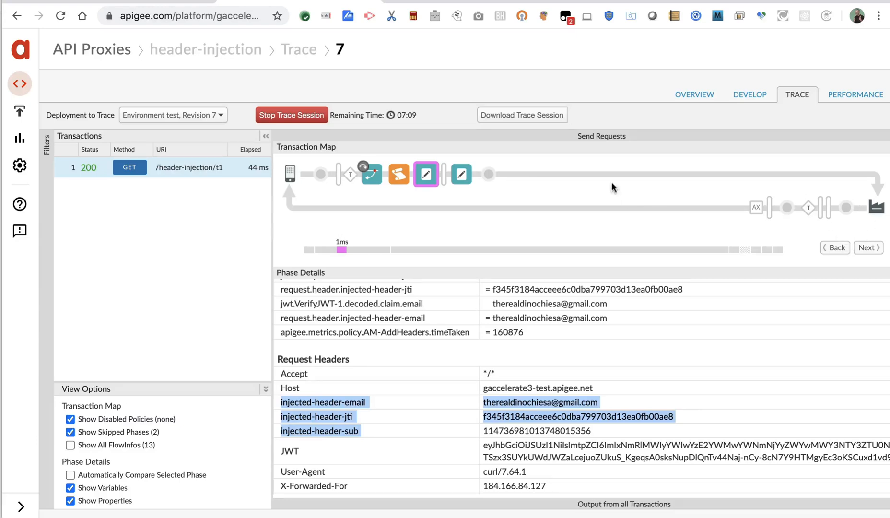
{"action": "left_click", "coordinate": [487, 175]}
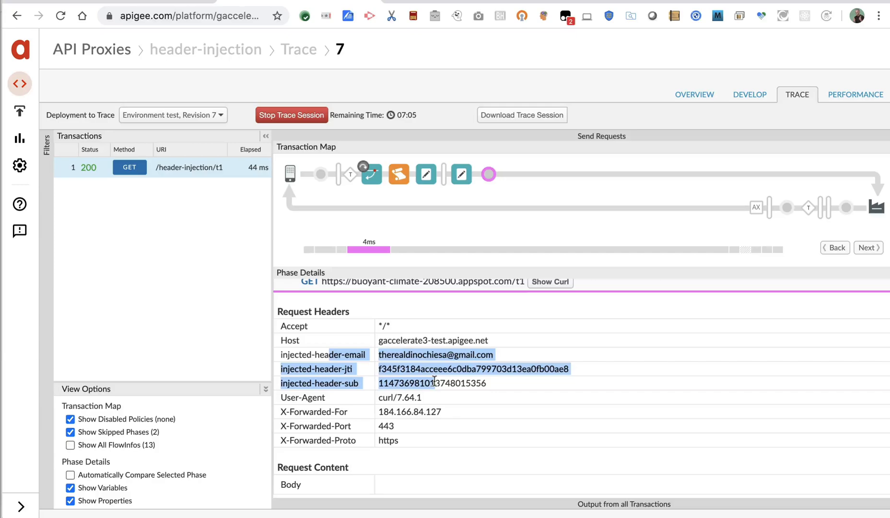
{"action": "mouse_move", "coordinate": [849, 211]}
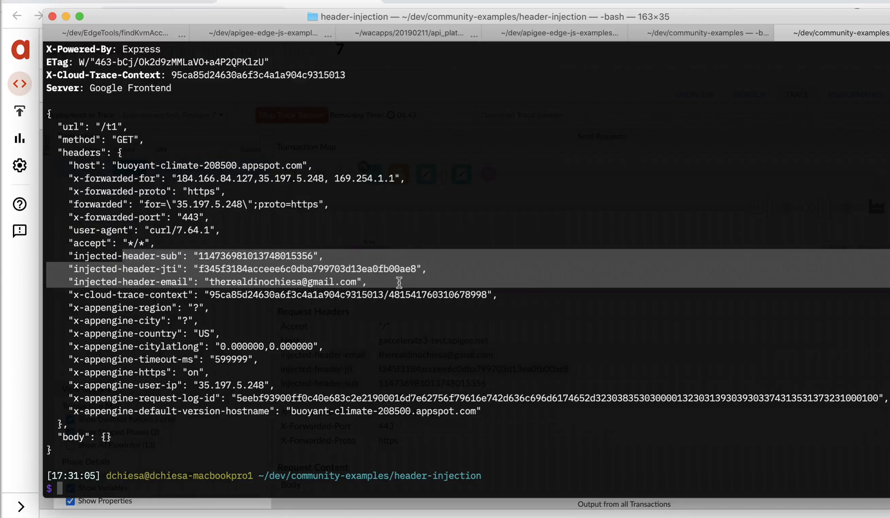
{"action": "mouse_move", "coordinate": [435, 268]}
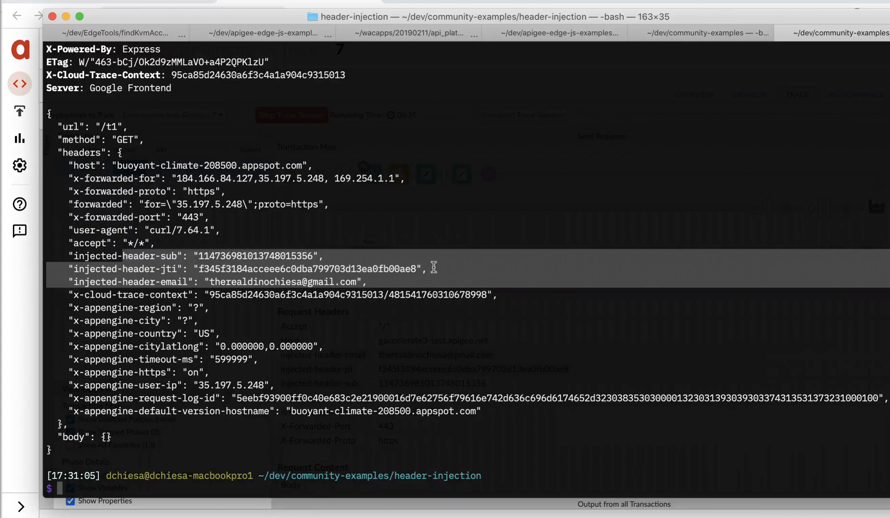
{"action": "mouse_move", "coordinate": [447, 265]}
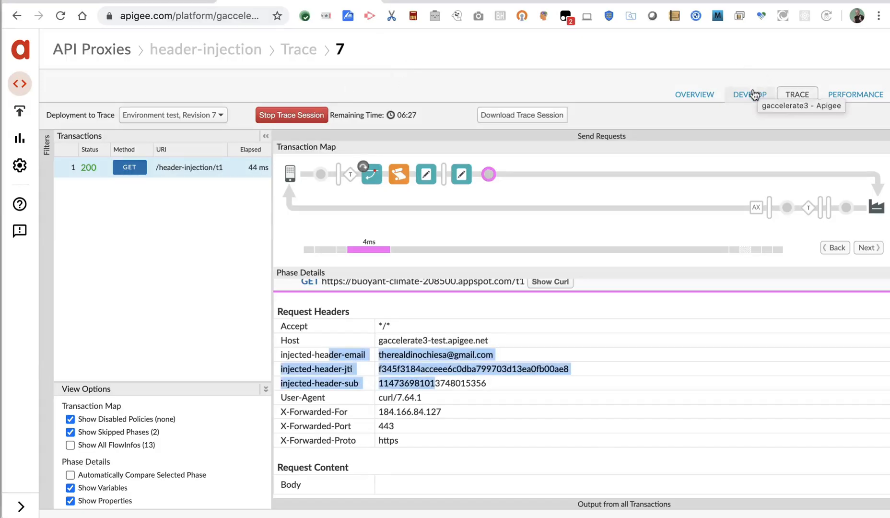
Show the AM-AddHeaders policy code mapping sub, jti and email claims, highlighting injected-header-sub.
{"action": "left_click", "coordinate": [749, 94]}
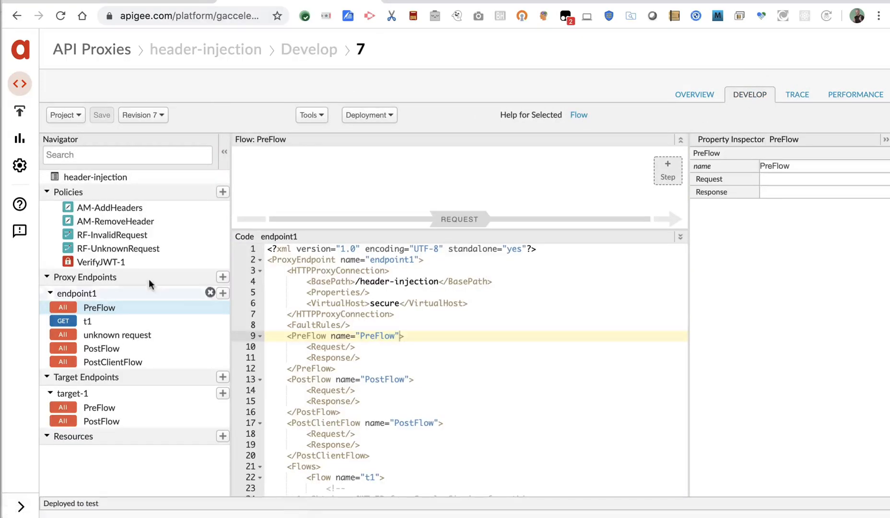
{"action": "left_click", "coordinate": [110, 207]}
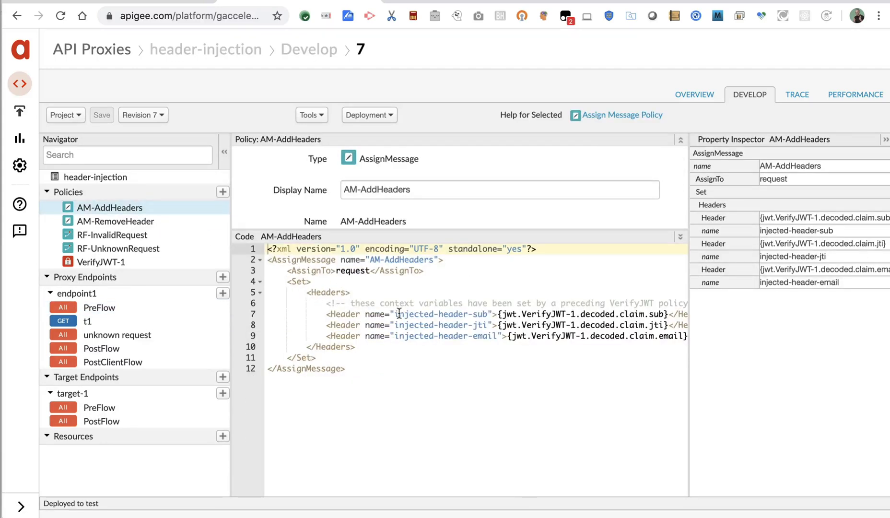
{"action": "double_click", "coordinate": [441, 314]}
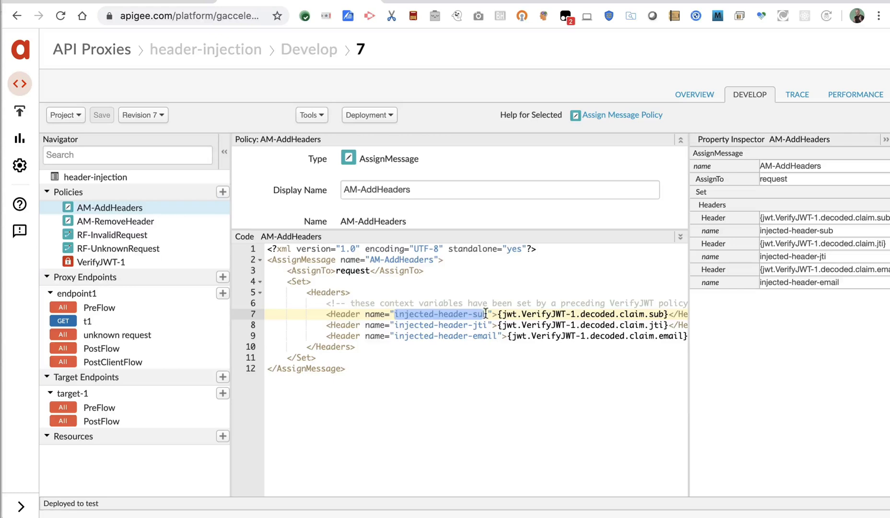